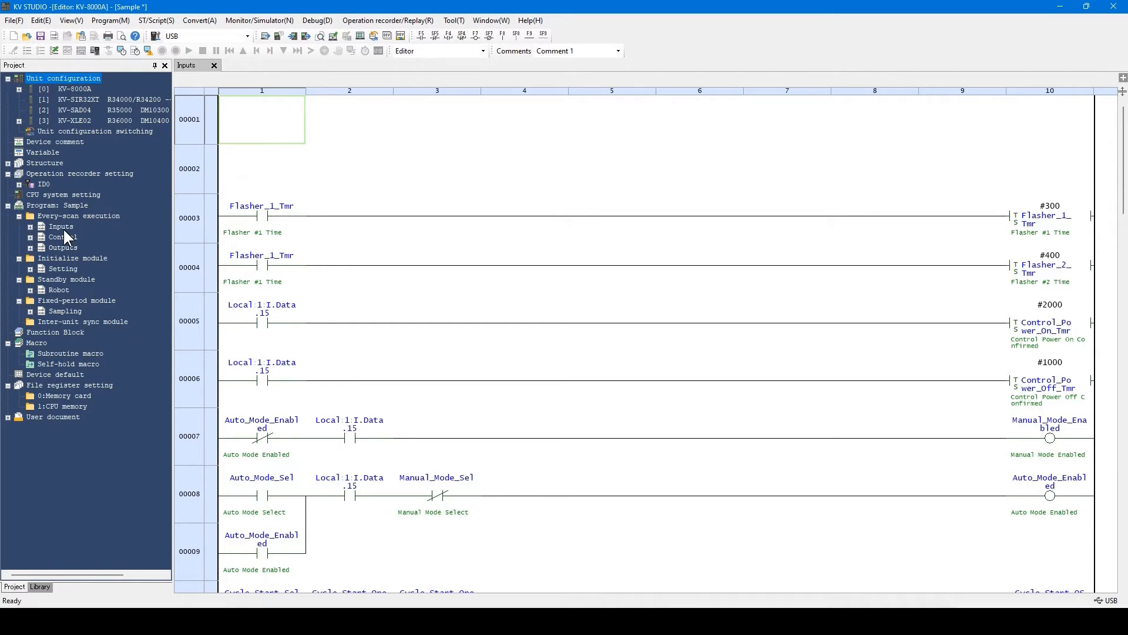
Step: Create a new every-scan program named Alarms and select it to show its empty ladder
click(63, 246)
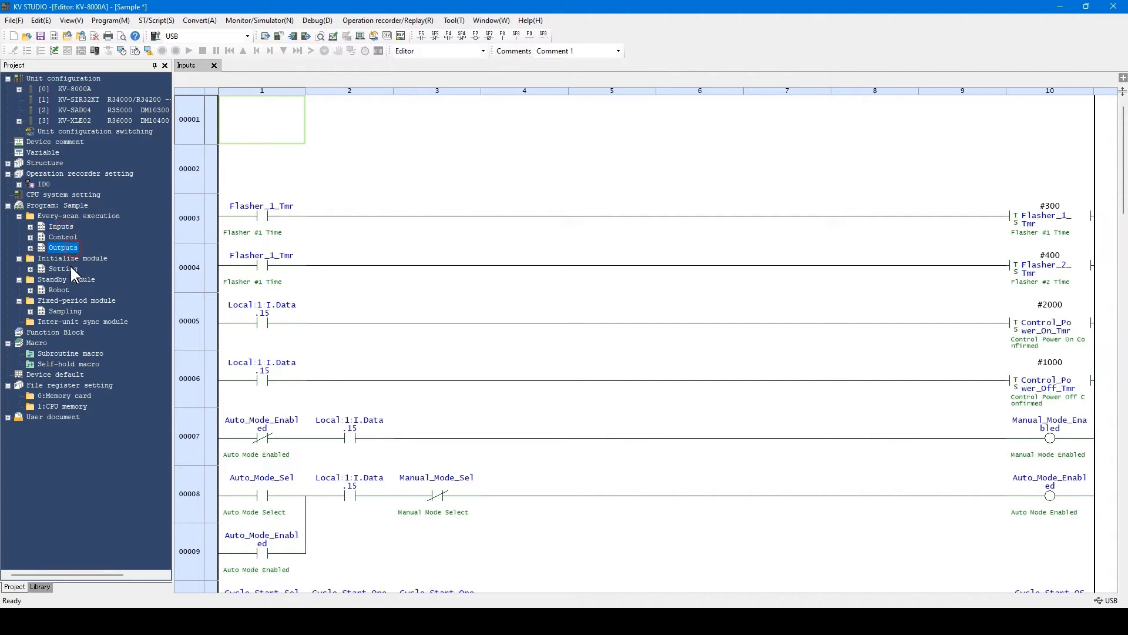
click(63, 311)
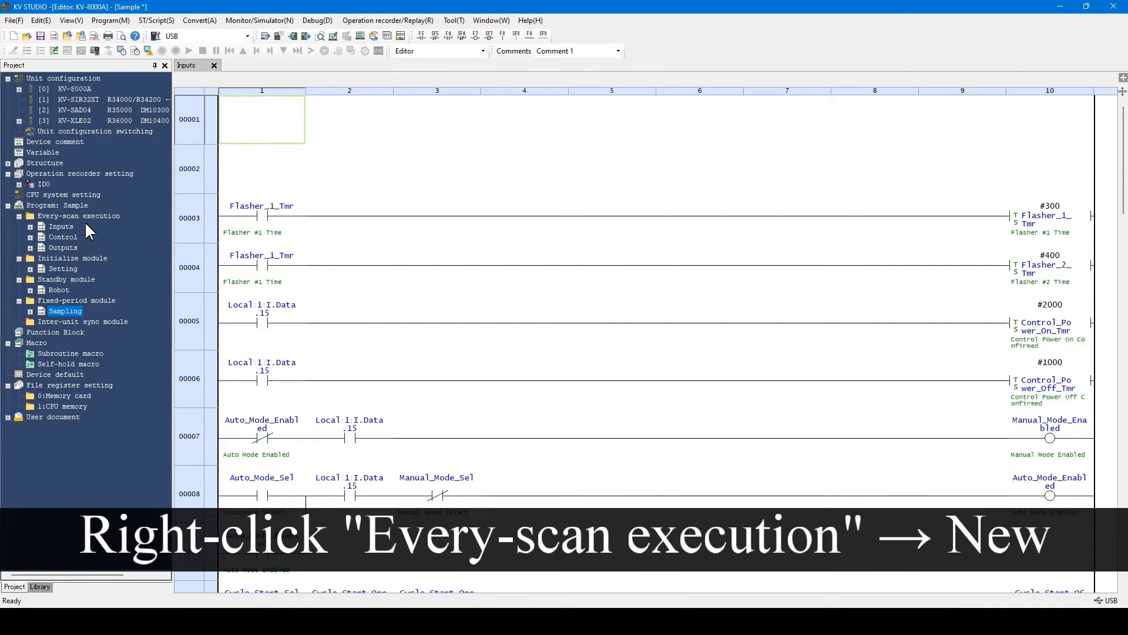
right_click(78, 215)
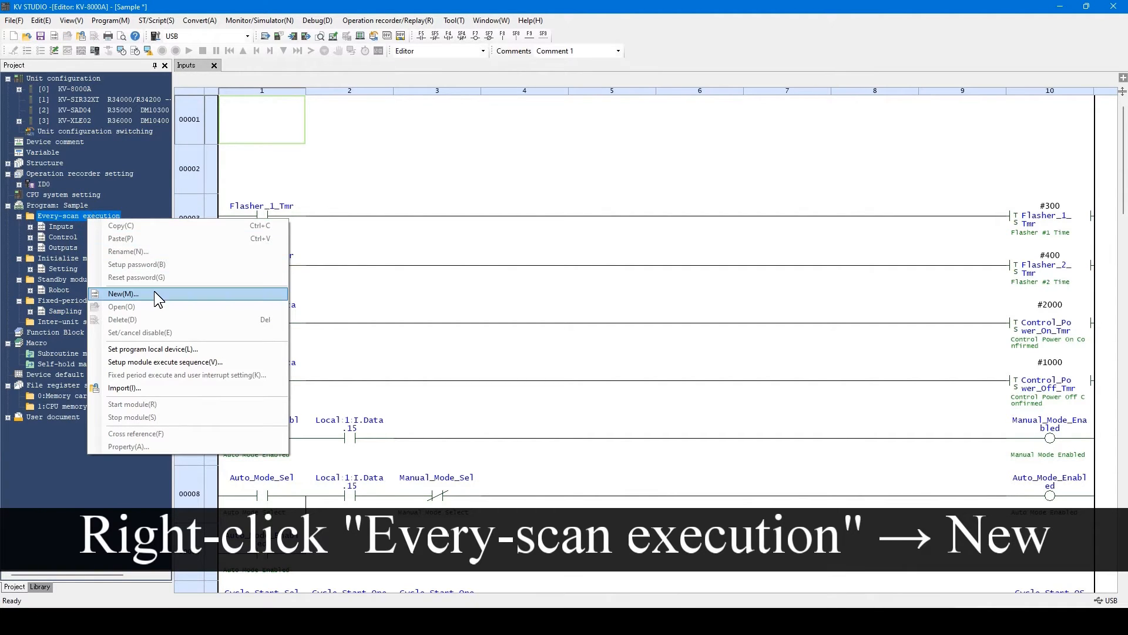
click(124, 294)
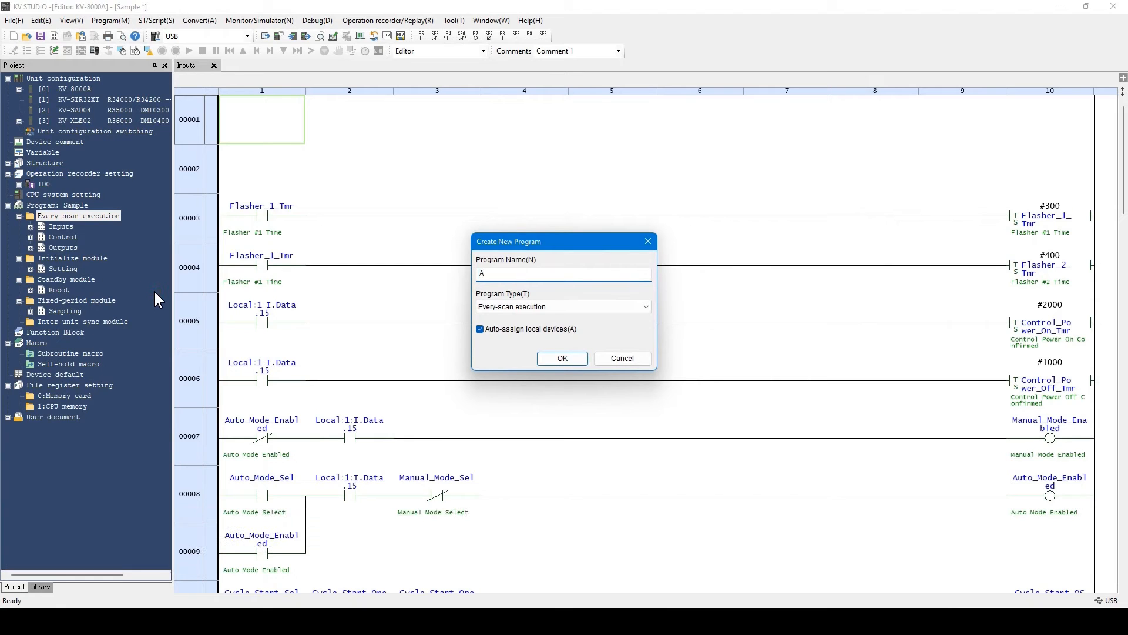
text(larm)
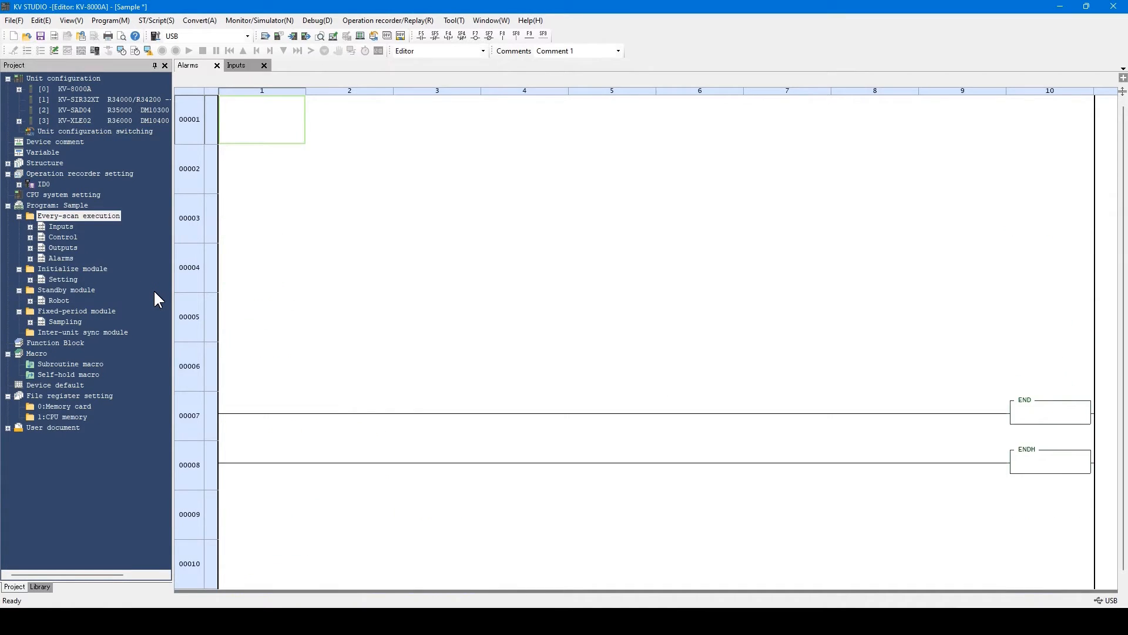
click(60, 258)
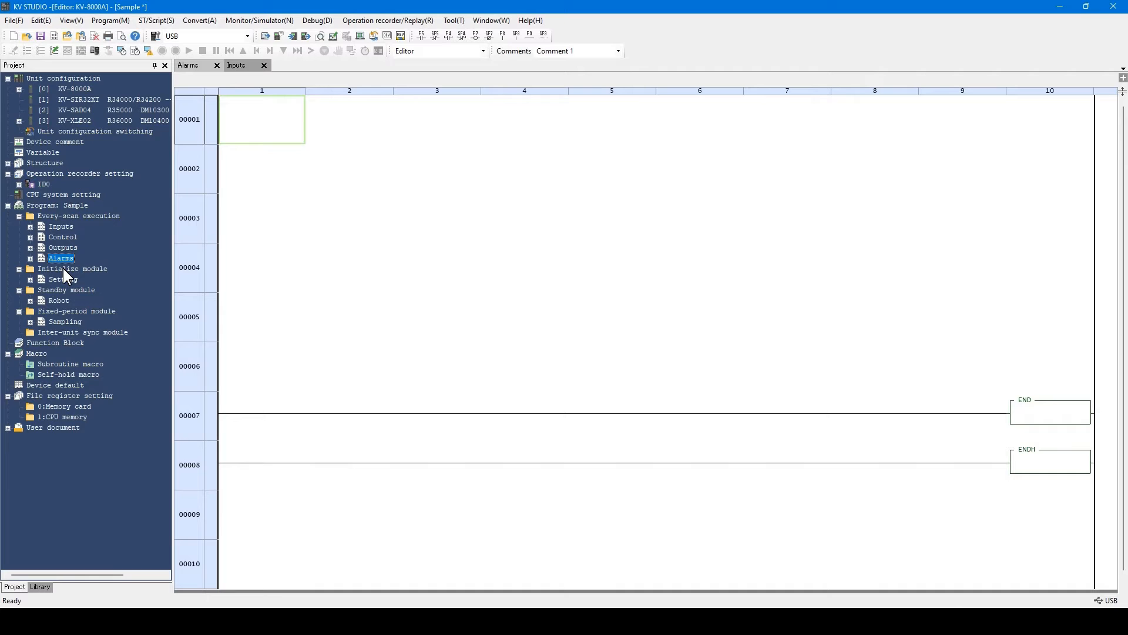
Step: Apply Set/cancel disable to the Outputs program from its context menu
right_click(62, 248)
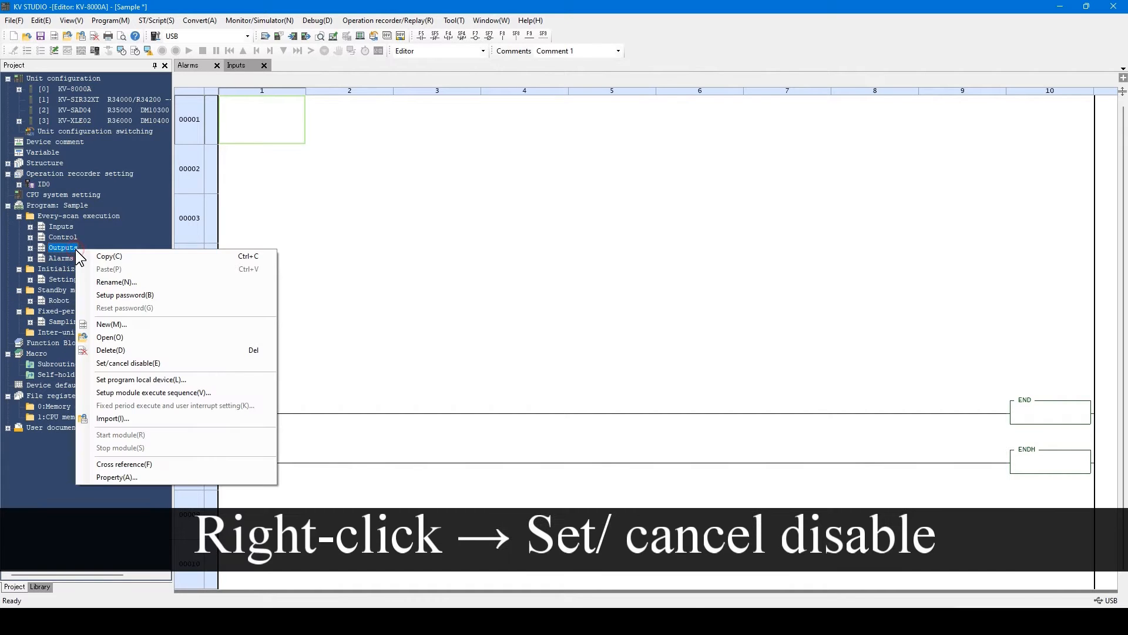
mouse_move(129, 281)
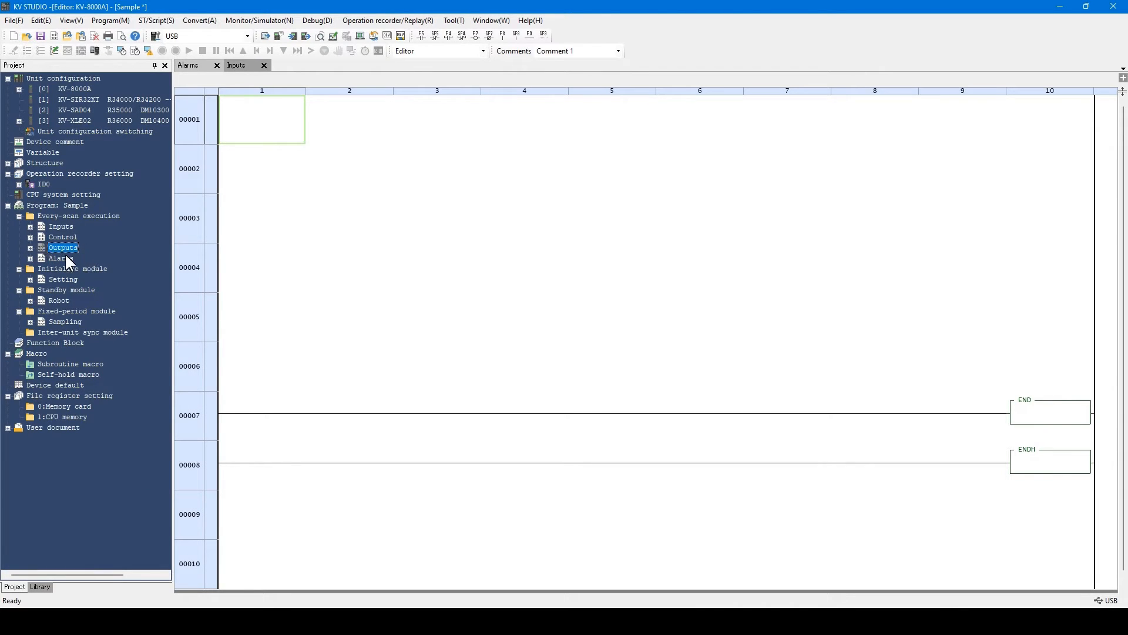
mouse_move(40, 261)
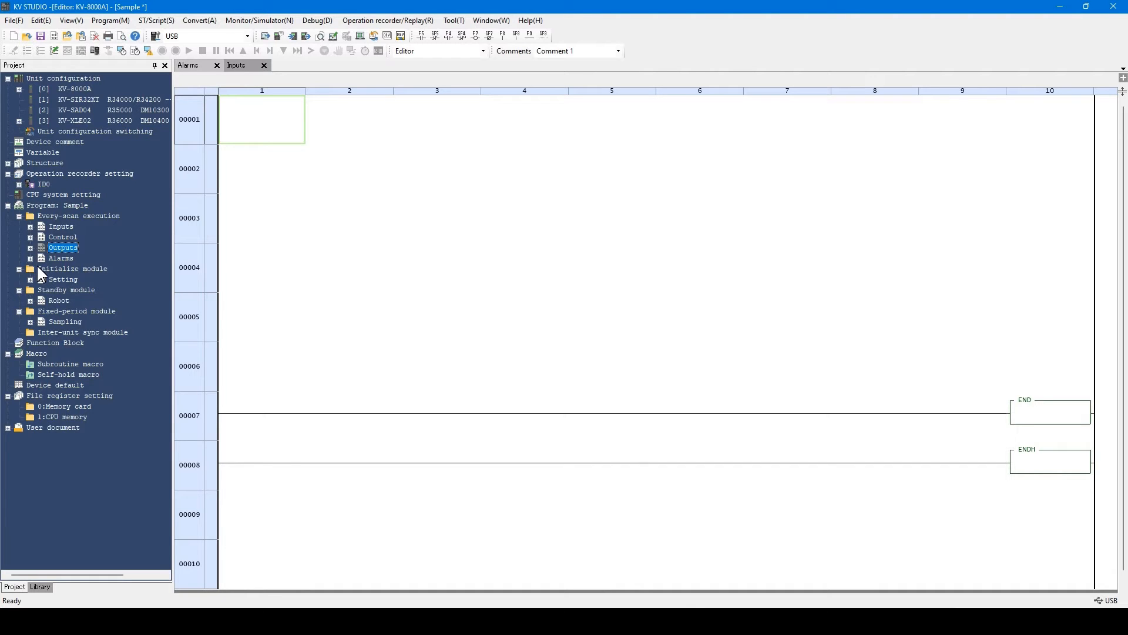
right_click(62, 248)
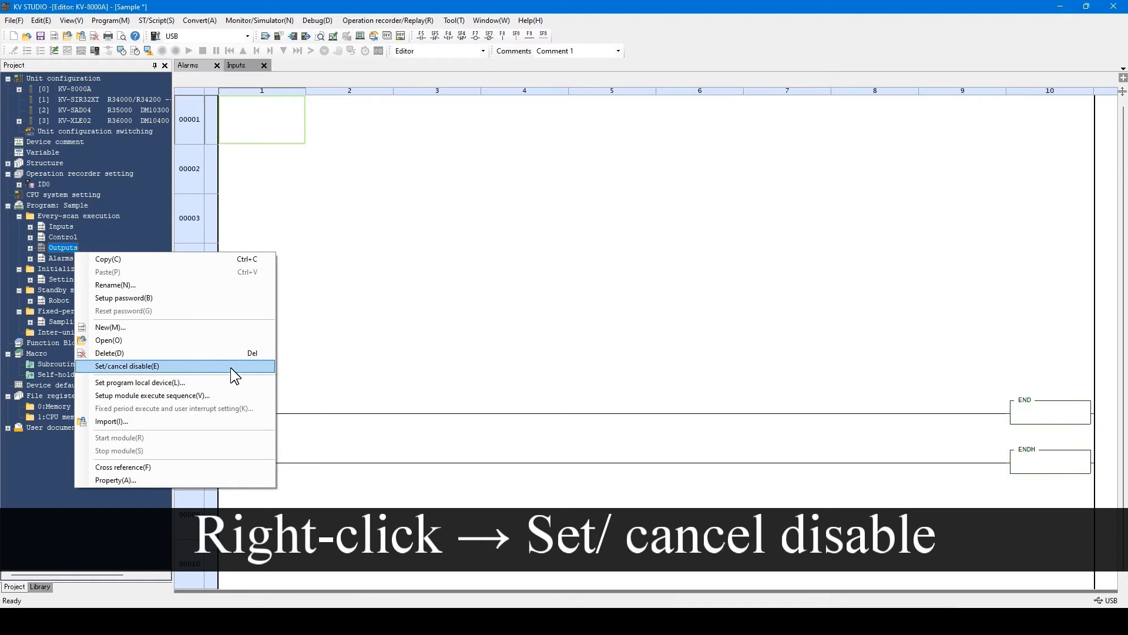
click(126, 367)
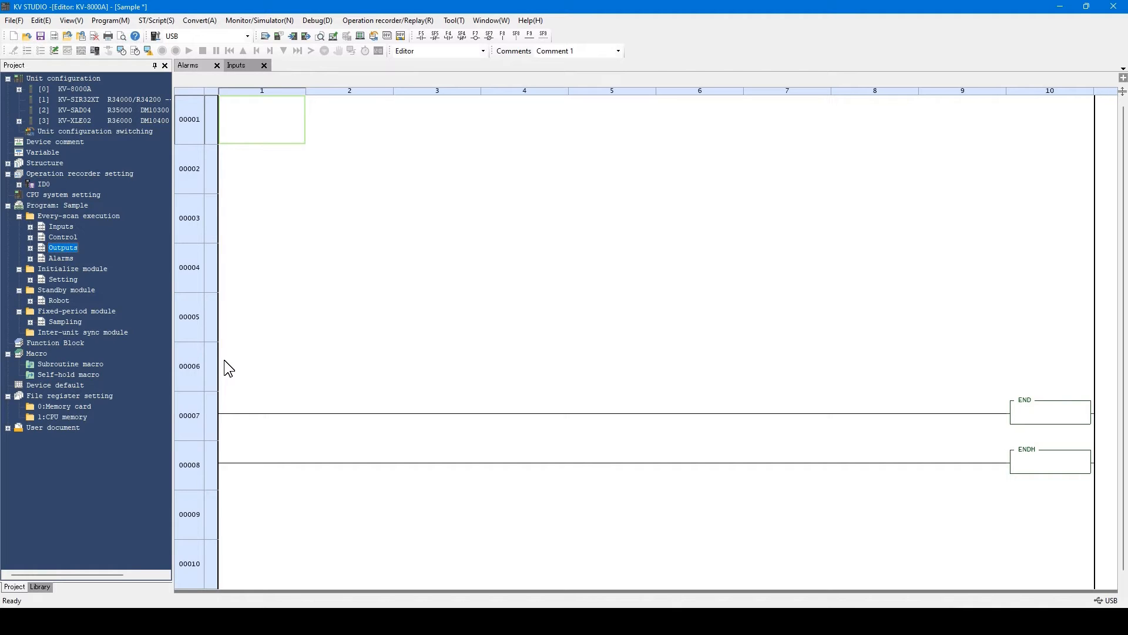
mouse_move(189, 333)
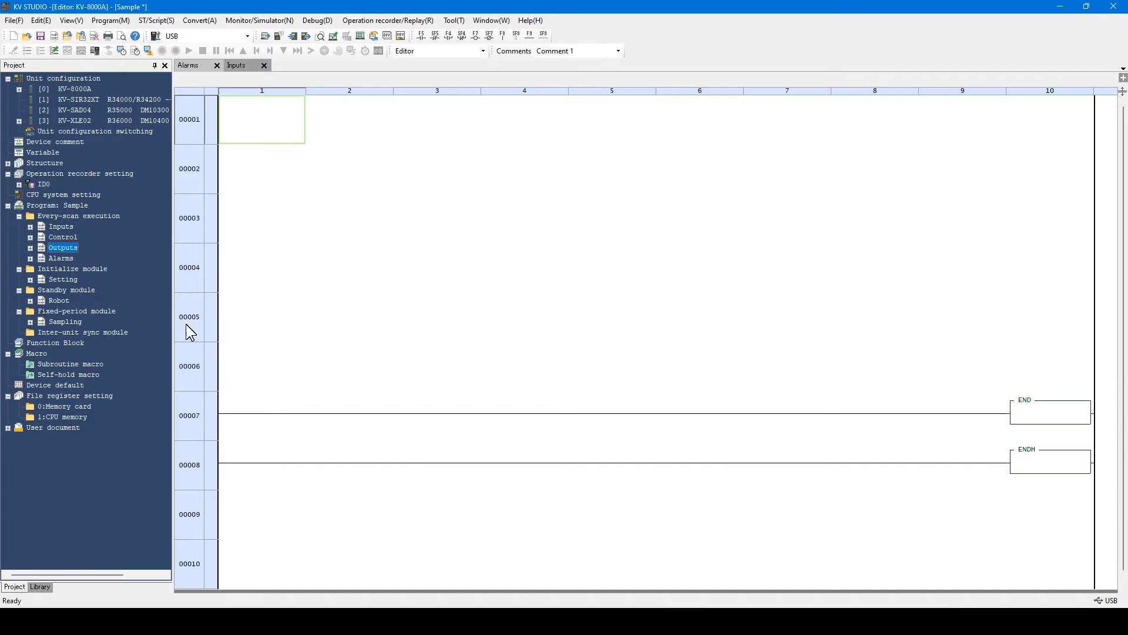
click(77, 215)
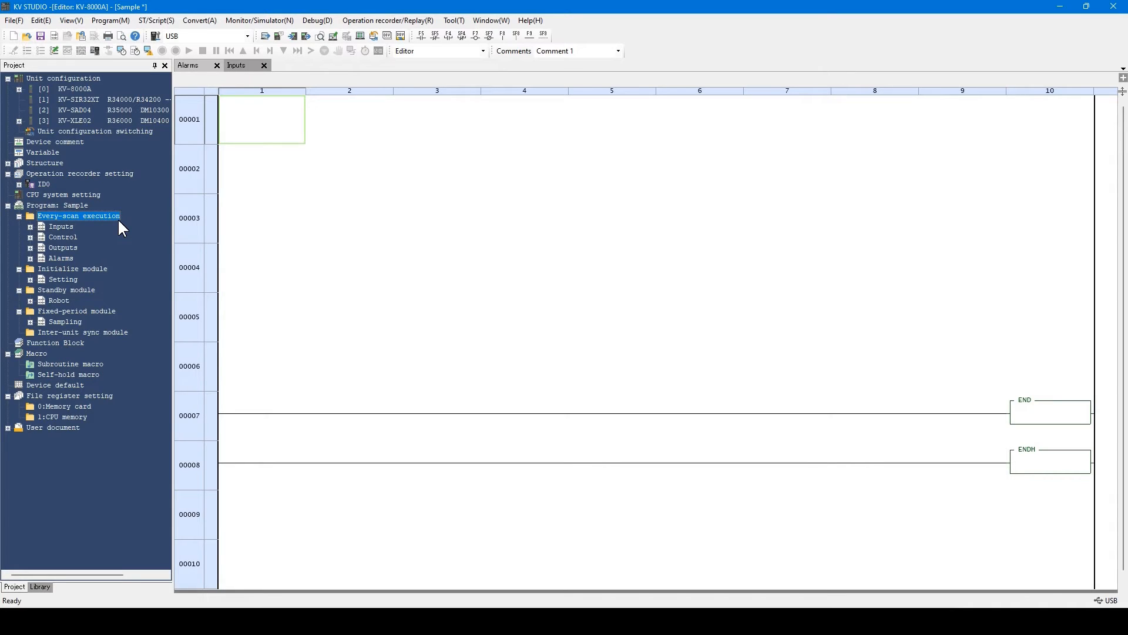
mouse_move(91, 243)
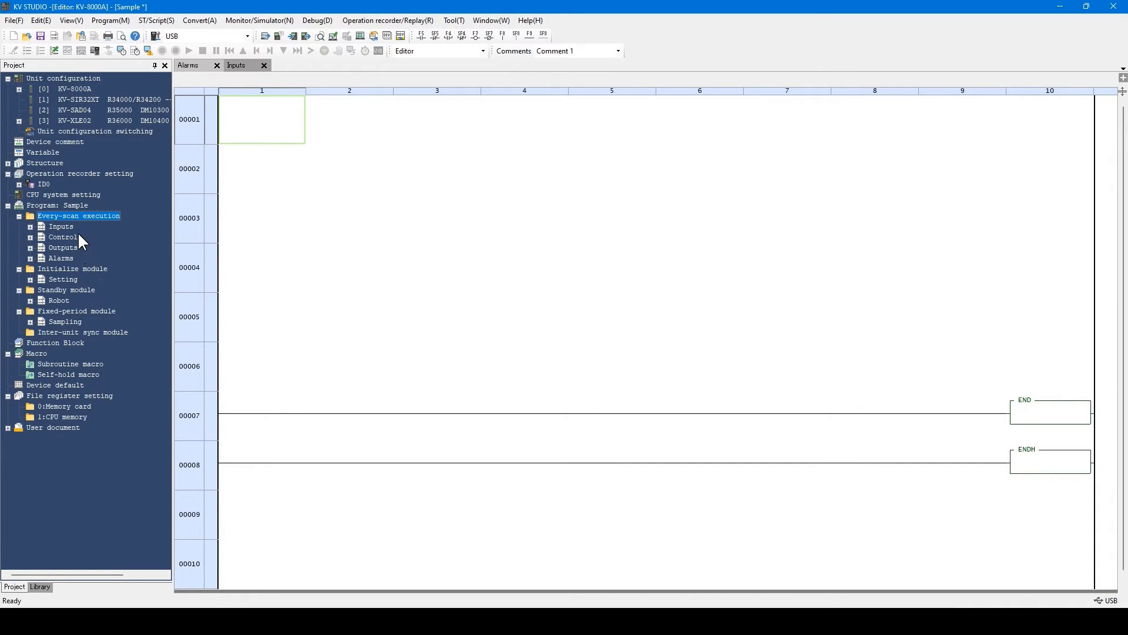
mouse_move(81, 271)
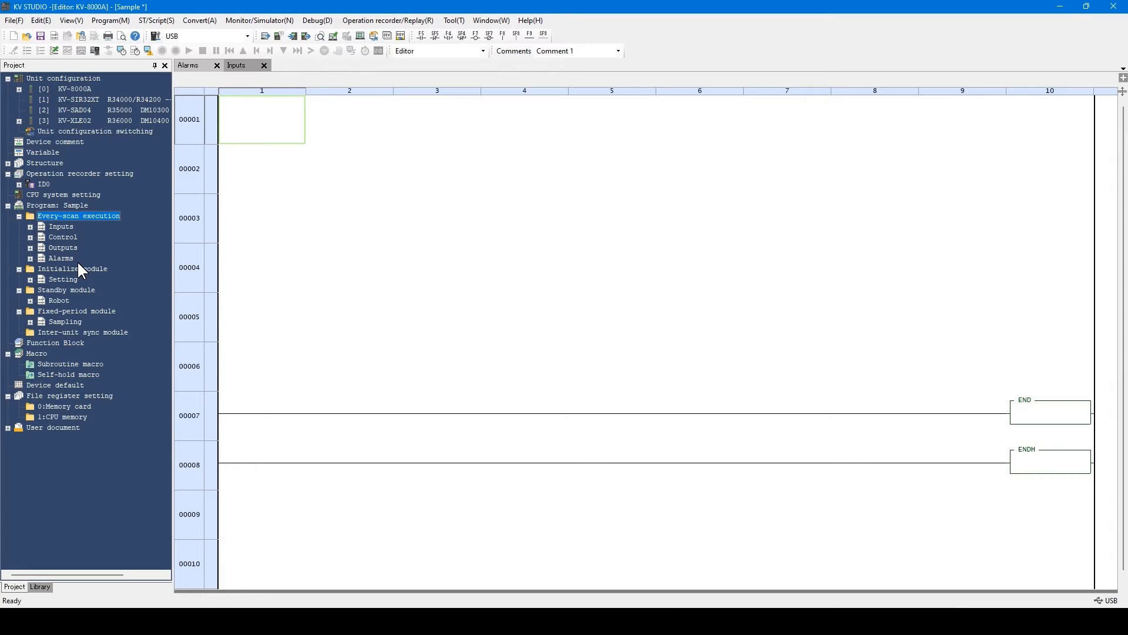
mouse_move(104, 259)
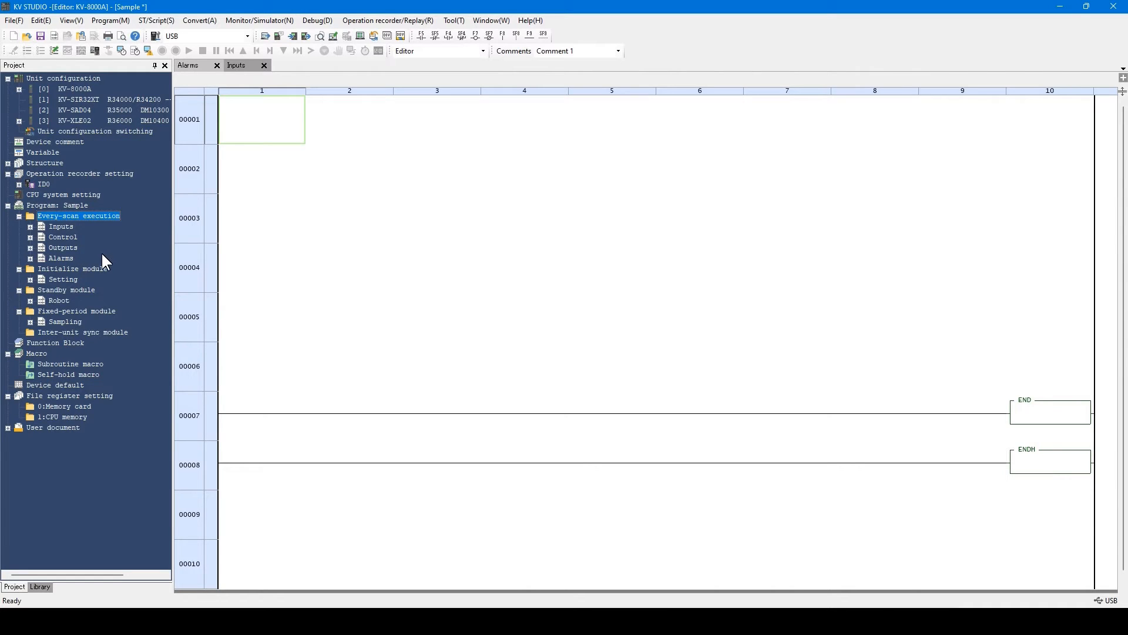
right_click(77, 215)
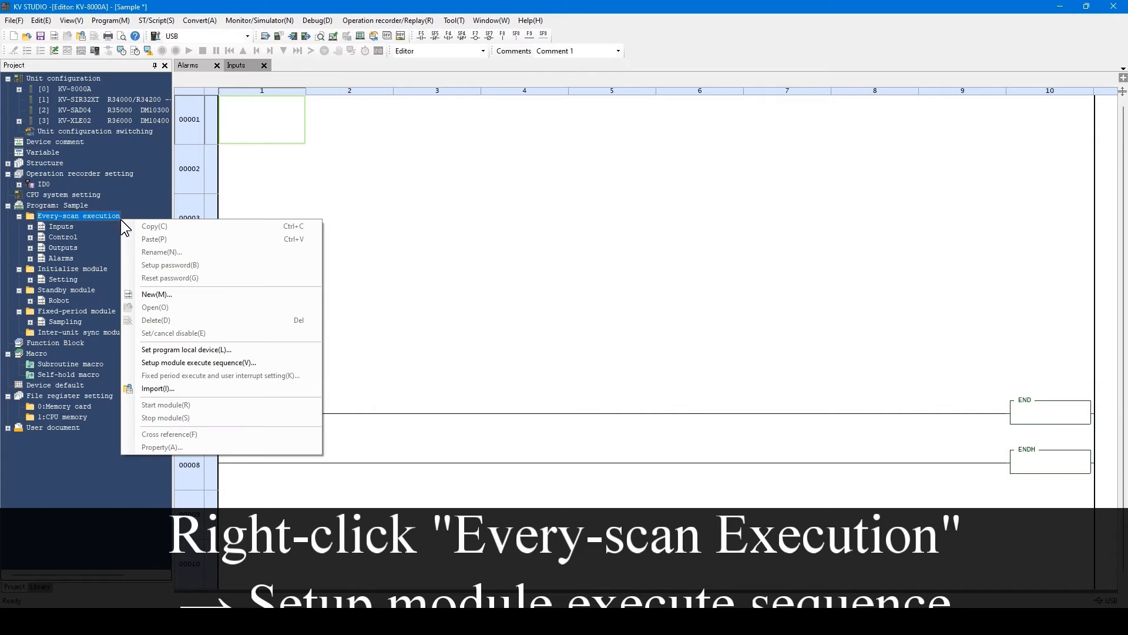
mouse_move(201, 362)
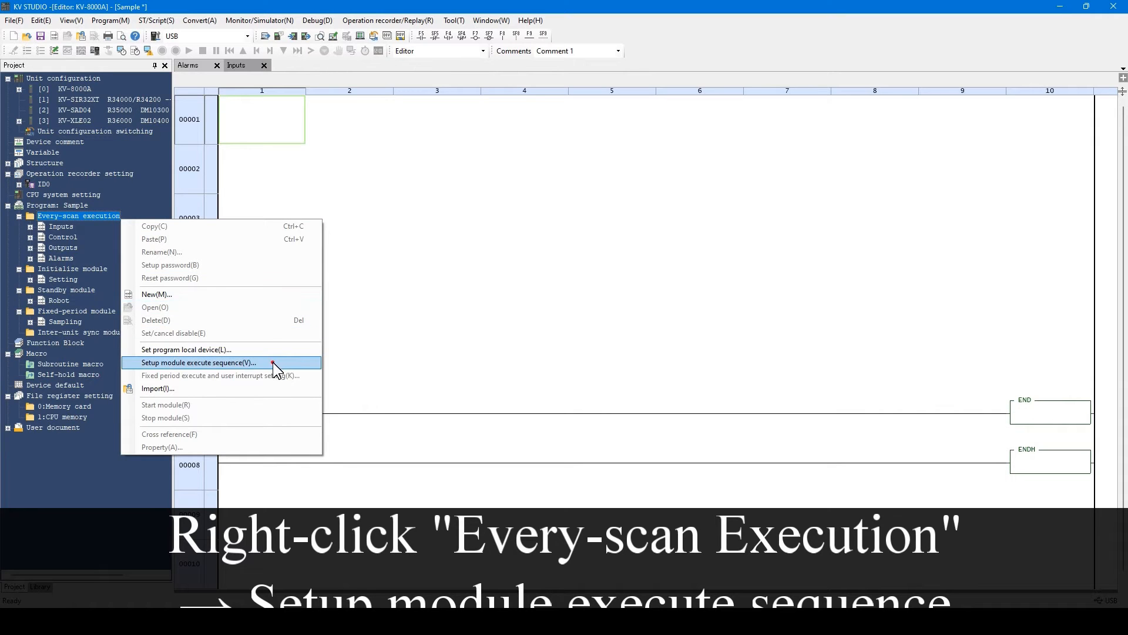
click(204, 362)
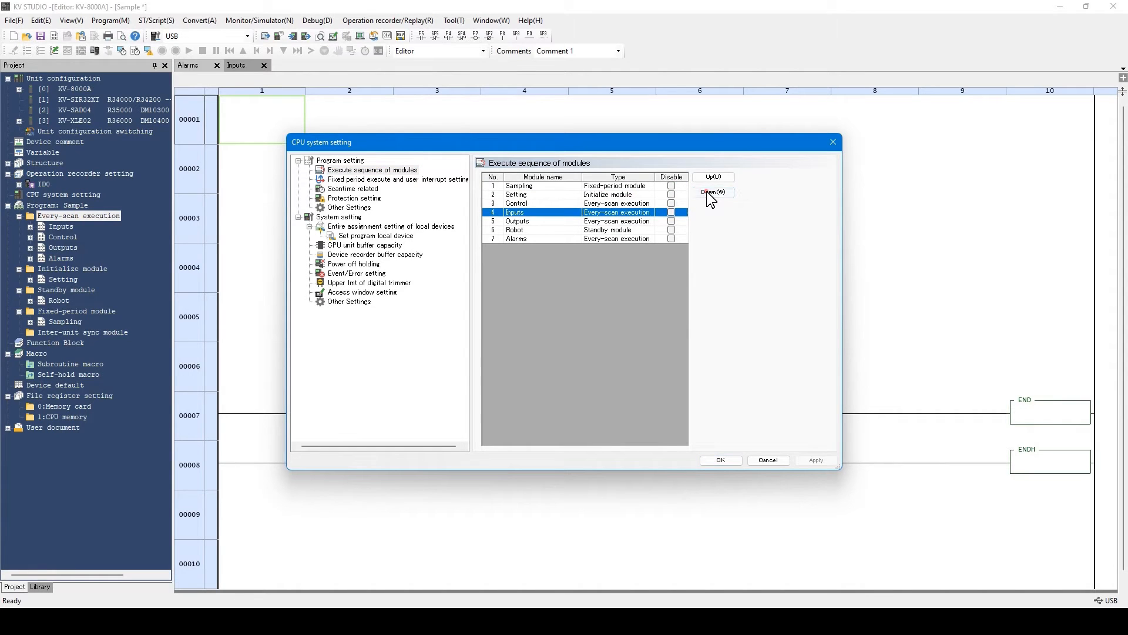
click(714, 192)
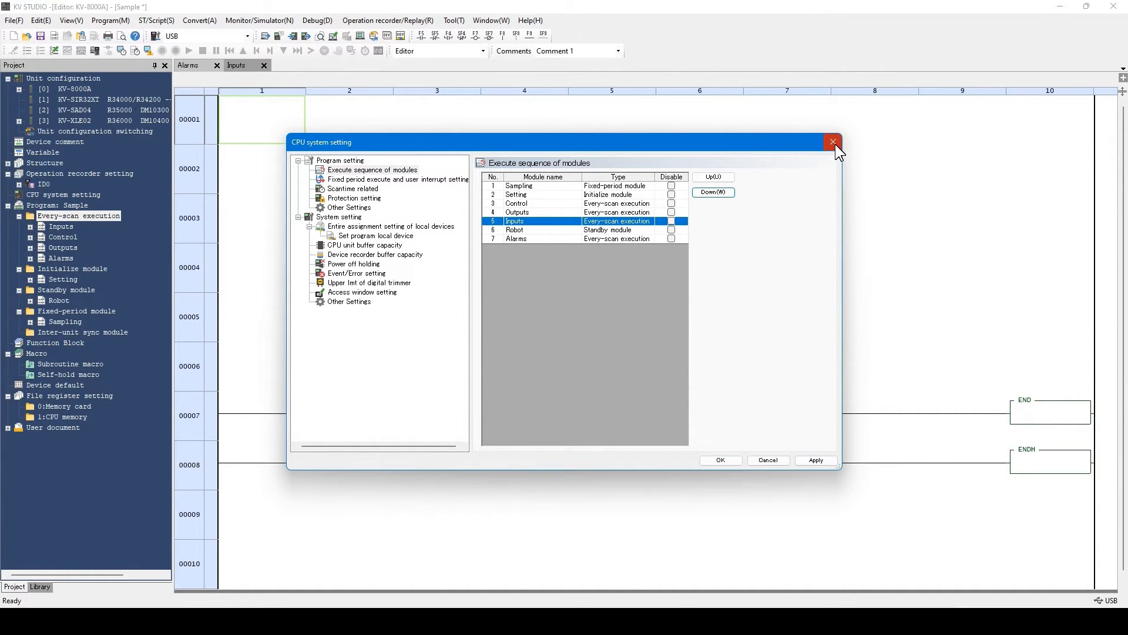
click(833, 142)
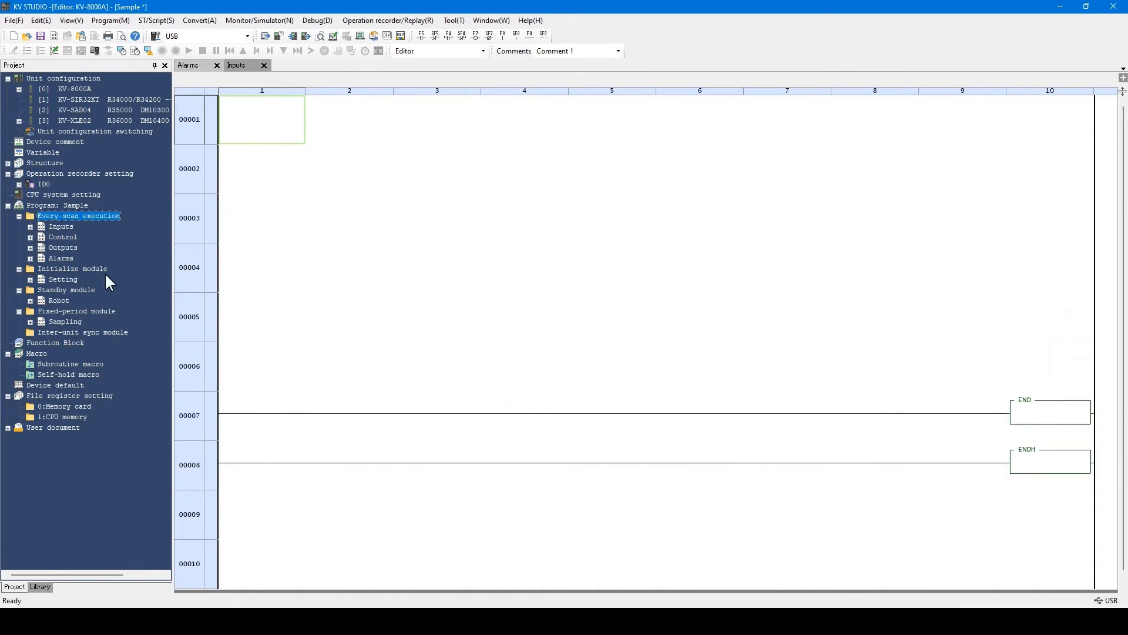
Step: Select the Initialize module and Standby module groups in the project tree
click(71, 268)
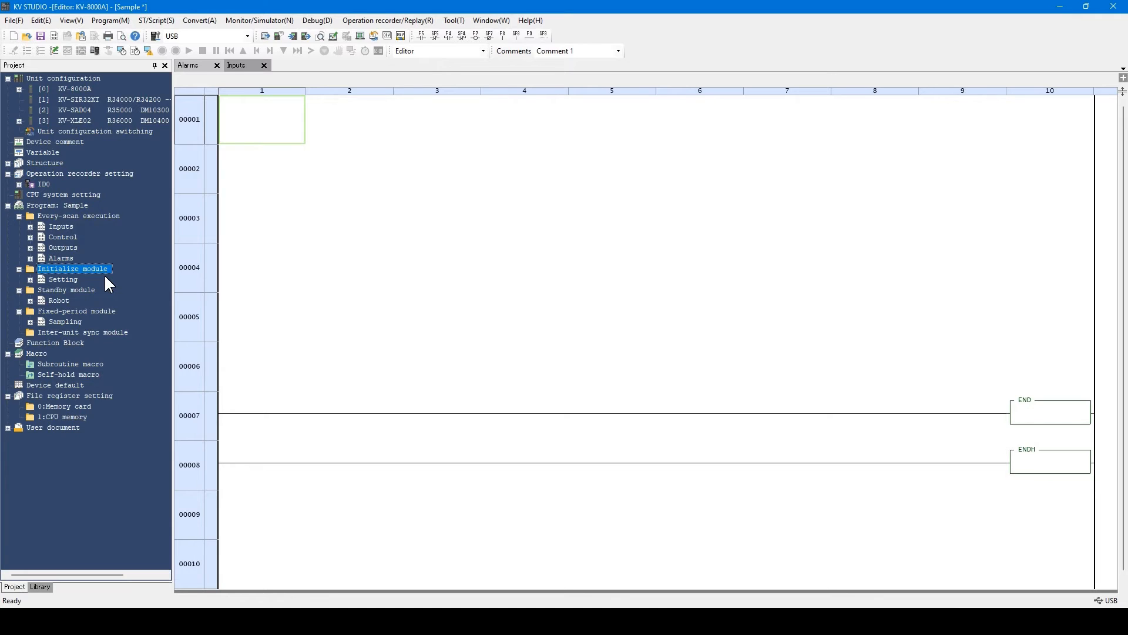
mouse_move(98, 300)
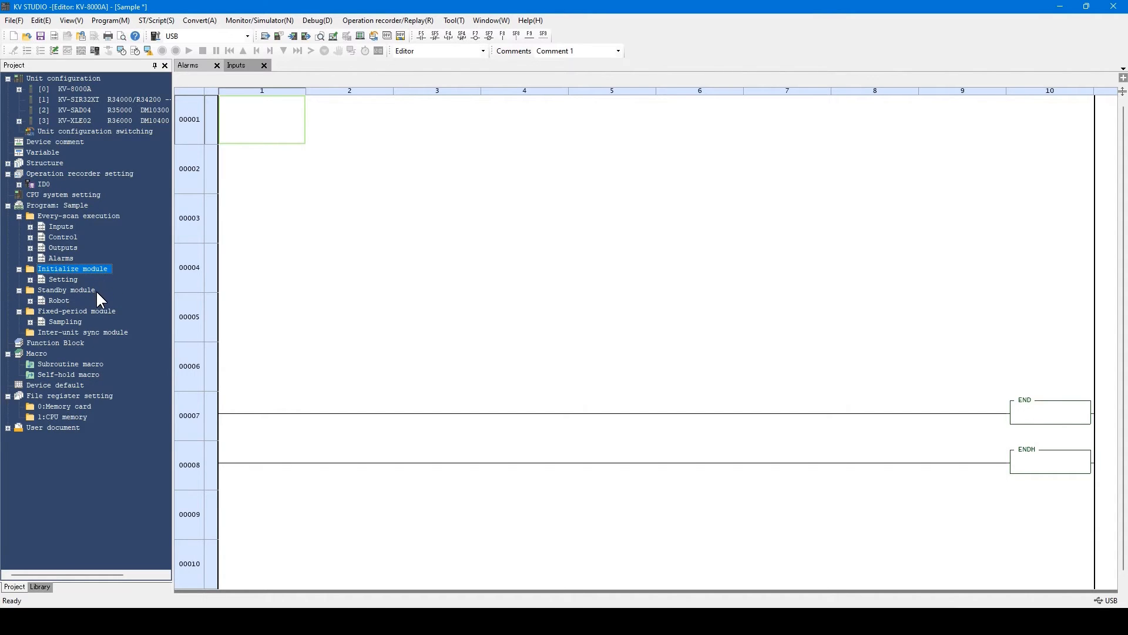
click(66, 290)
text(A)
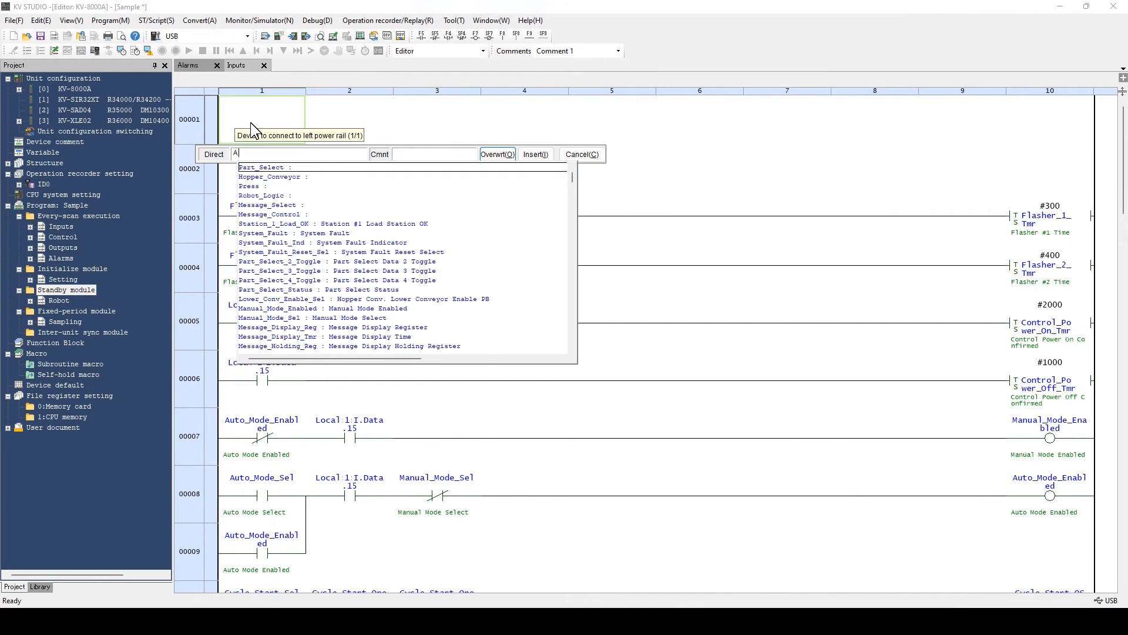
Step: Enter rung 1 as XIC bEnable driving MDSTRT with Robot as the module name
text(XIC)
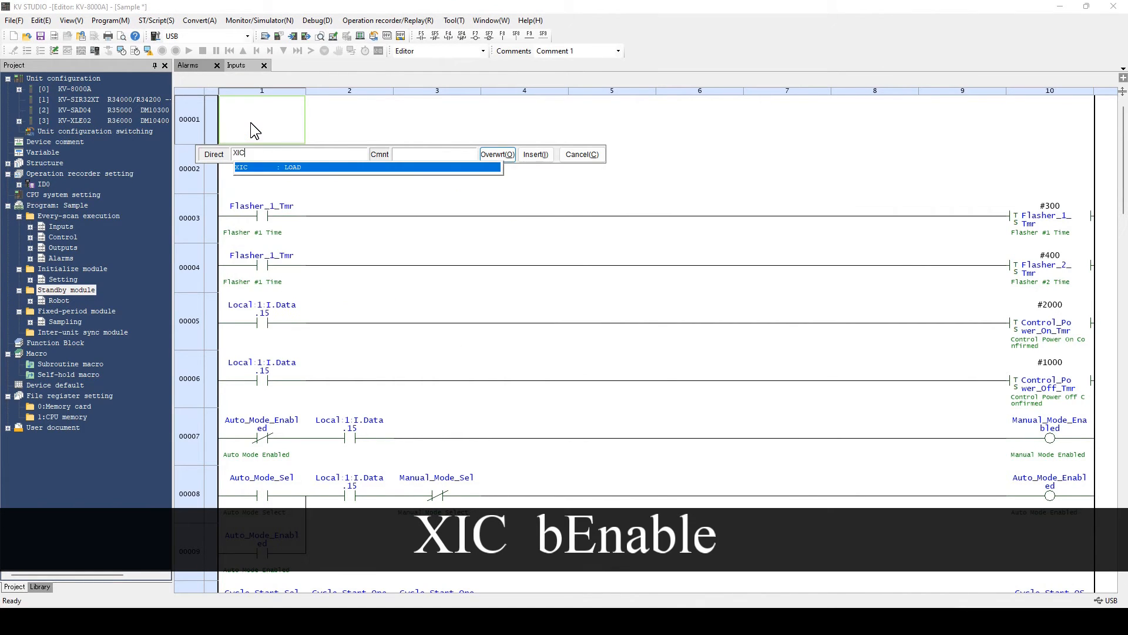
text(bE)
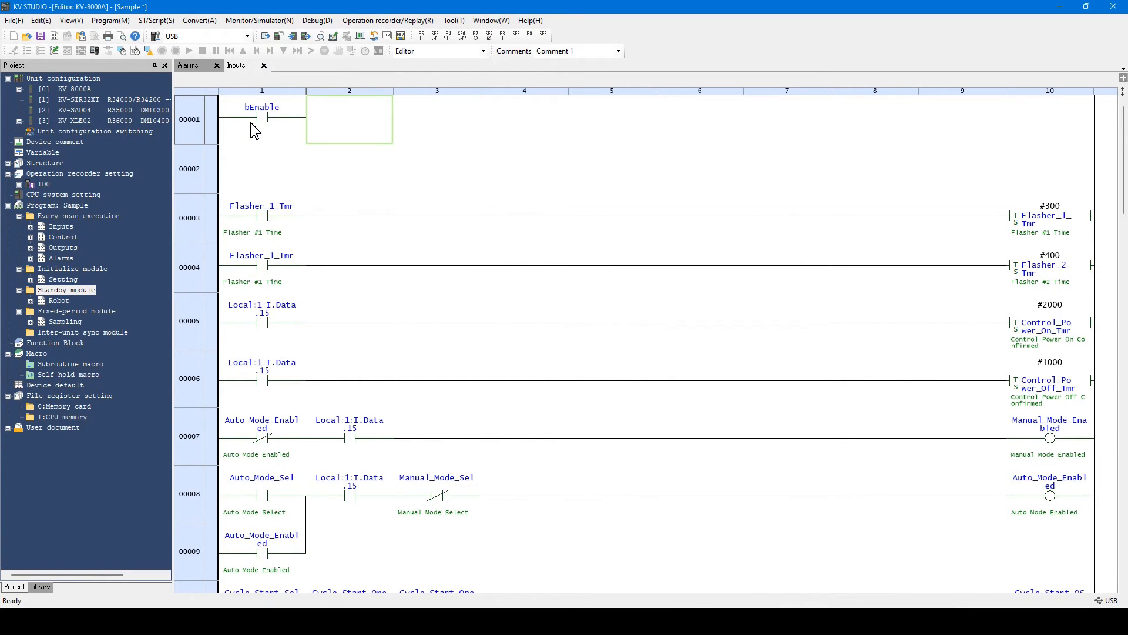
text(MDS)
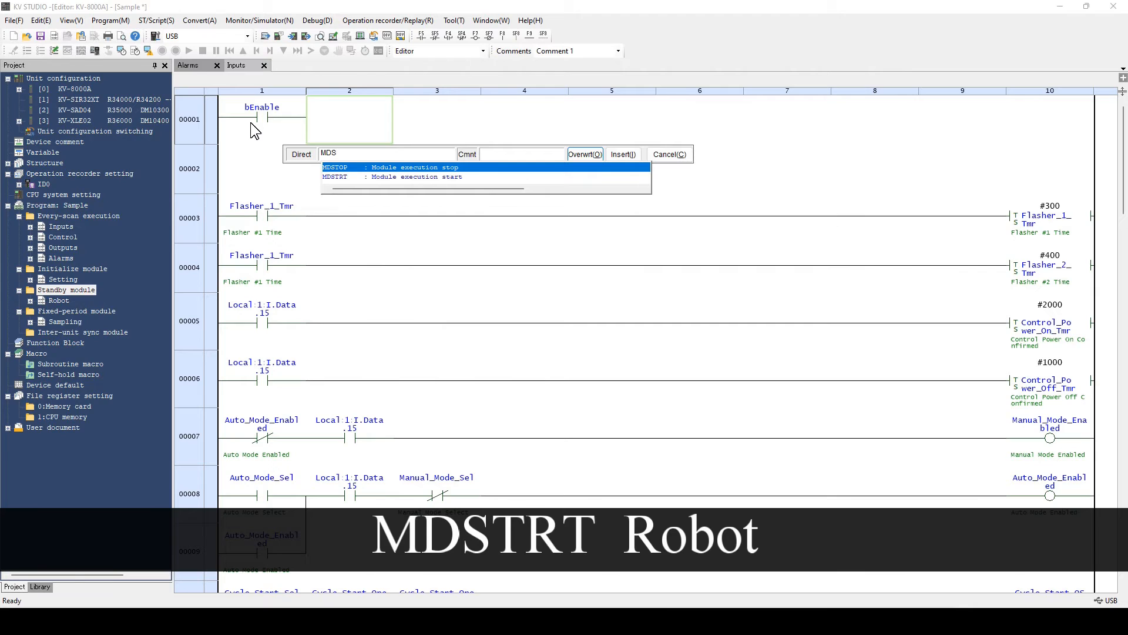
text(TRT)
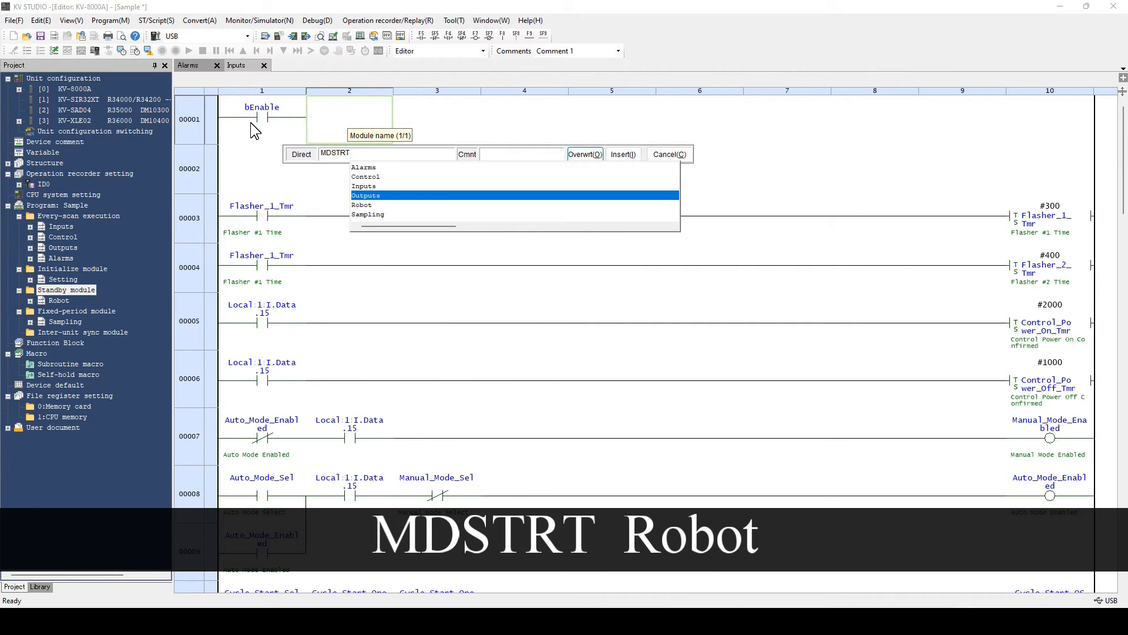
click(362, 205)
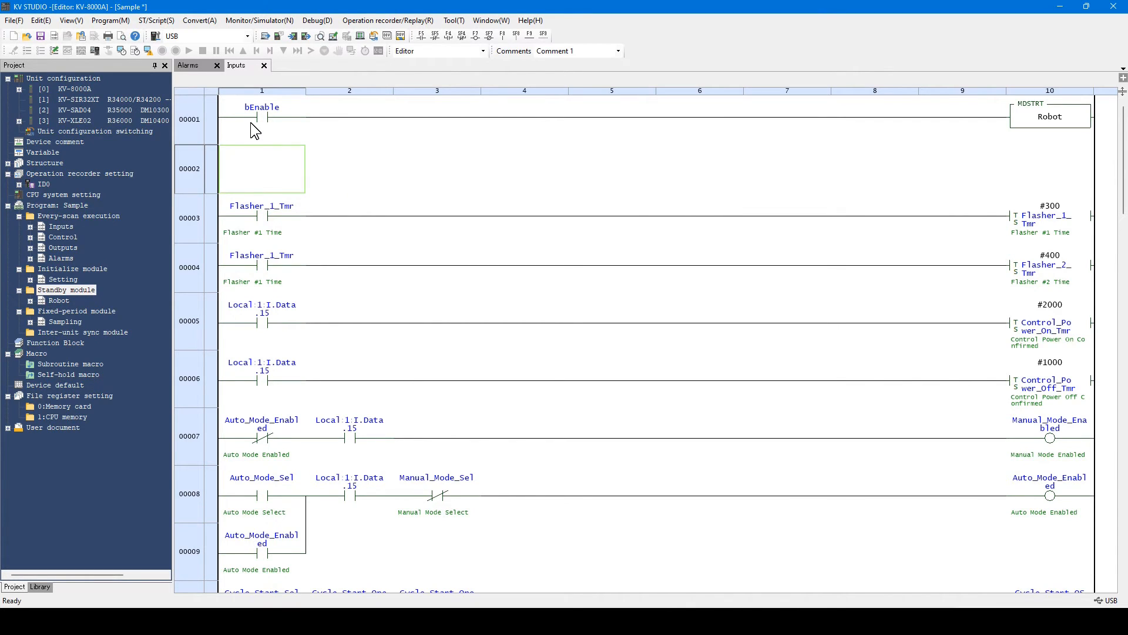
mouse_move(1094, 142)
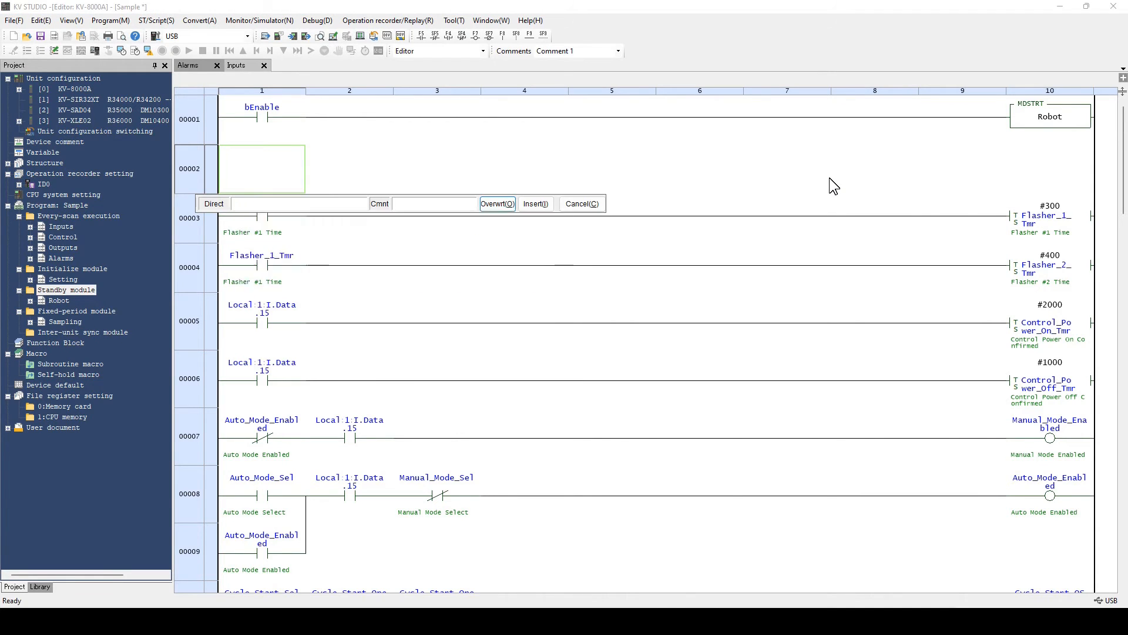
Step: Enter rung 2 as XIO bEnable driving MDSTOP Robot, then select Fixed-period module
text(XIO bE)
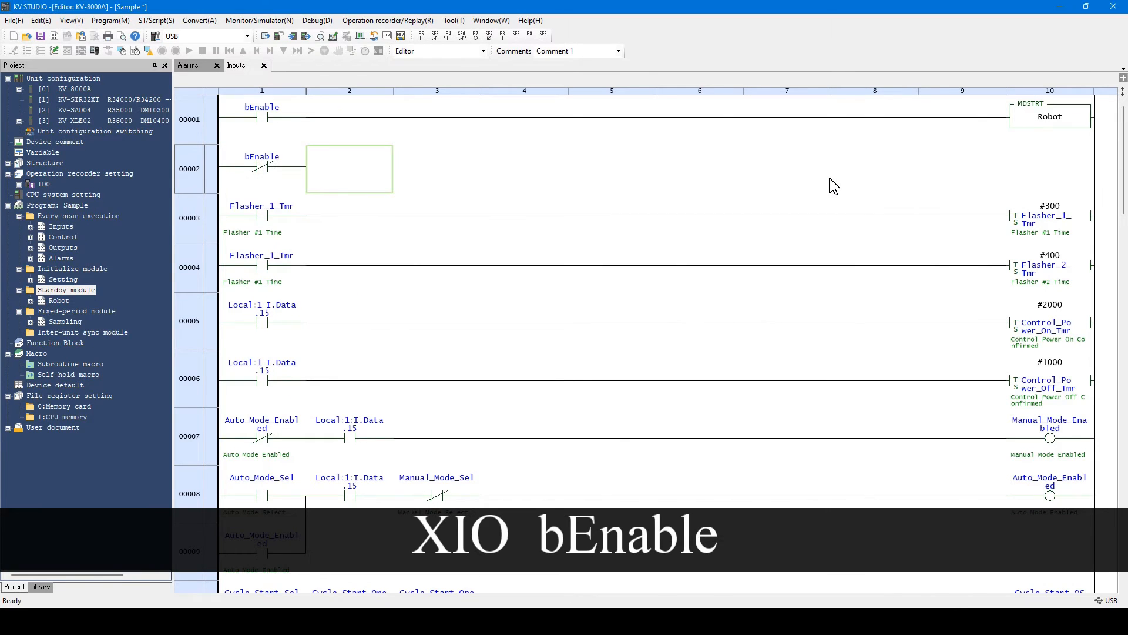
text(MDSTOP Robot)
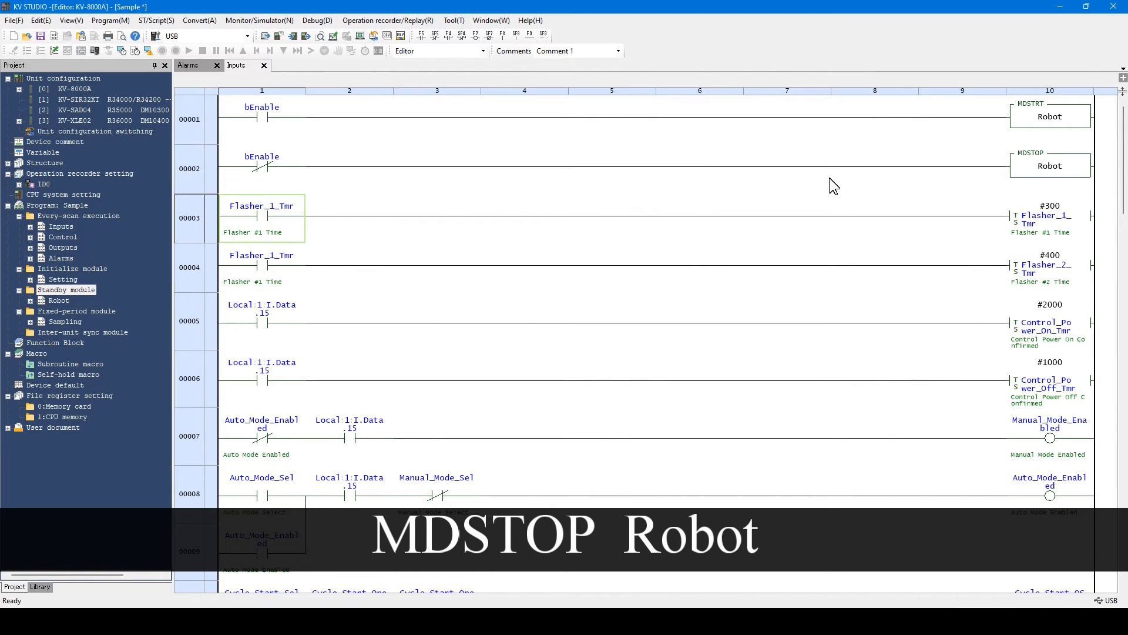
mouse_move(1079, 183)
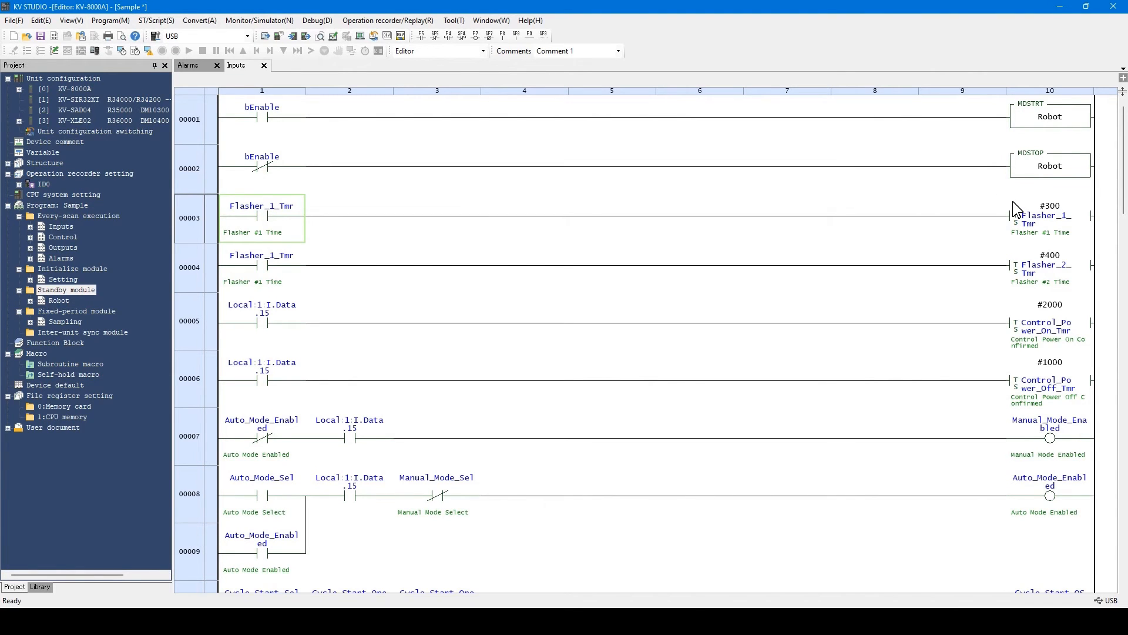
mouse_move(112, 320)
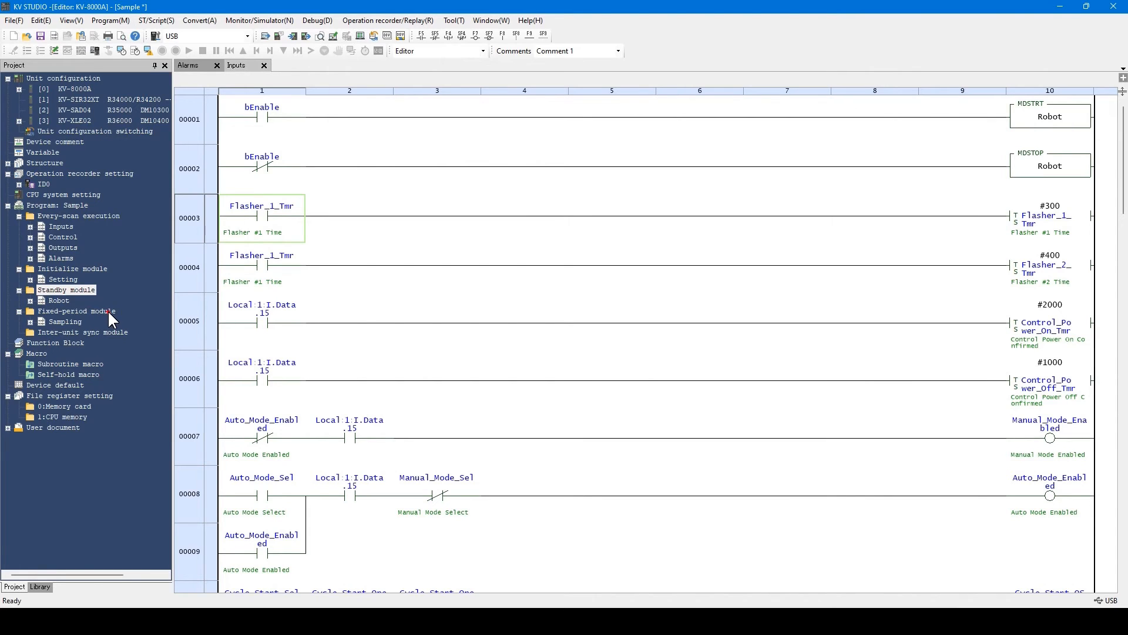
click(77, 310)
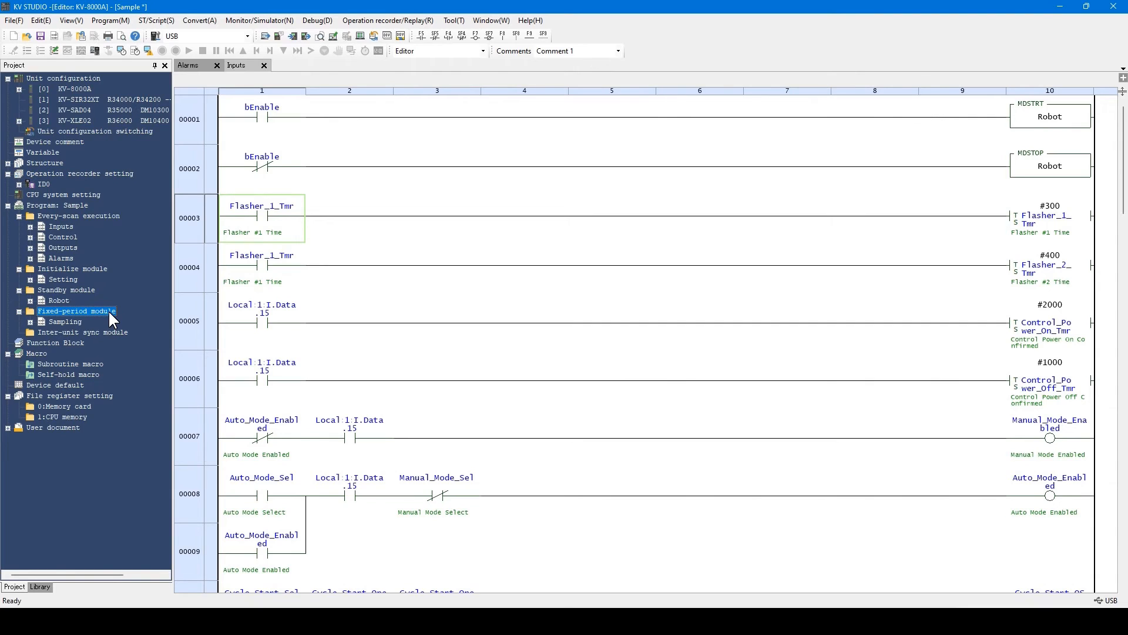
right_click(76, 310)
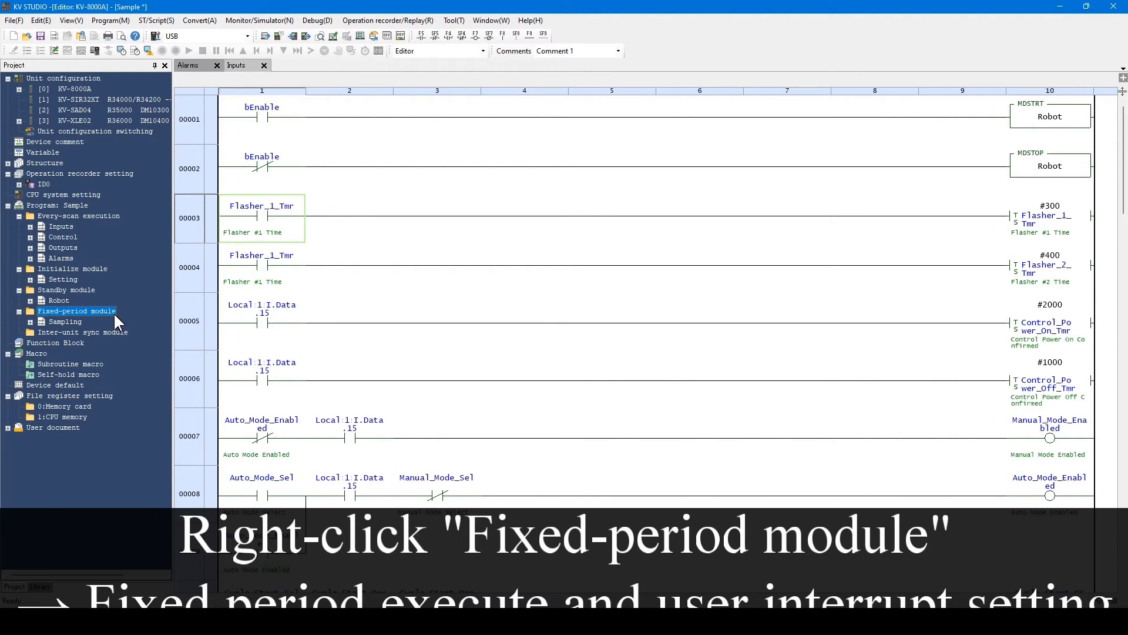
right_click(76, 310)
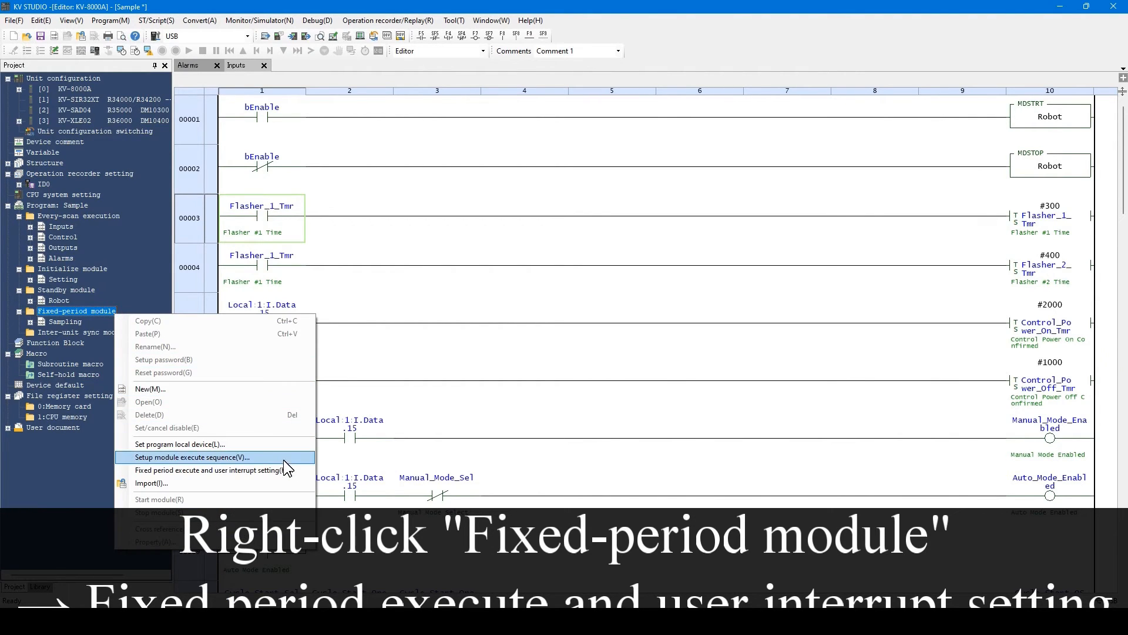
click(209, 470)
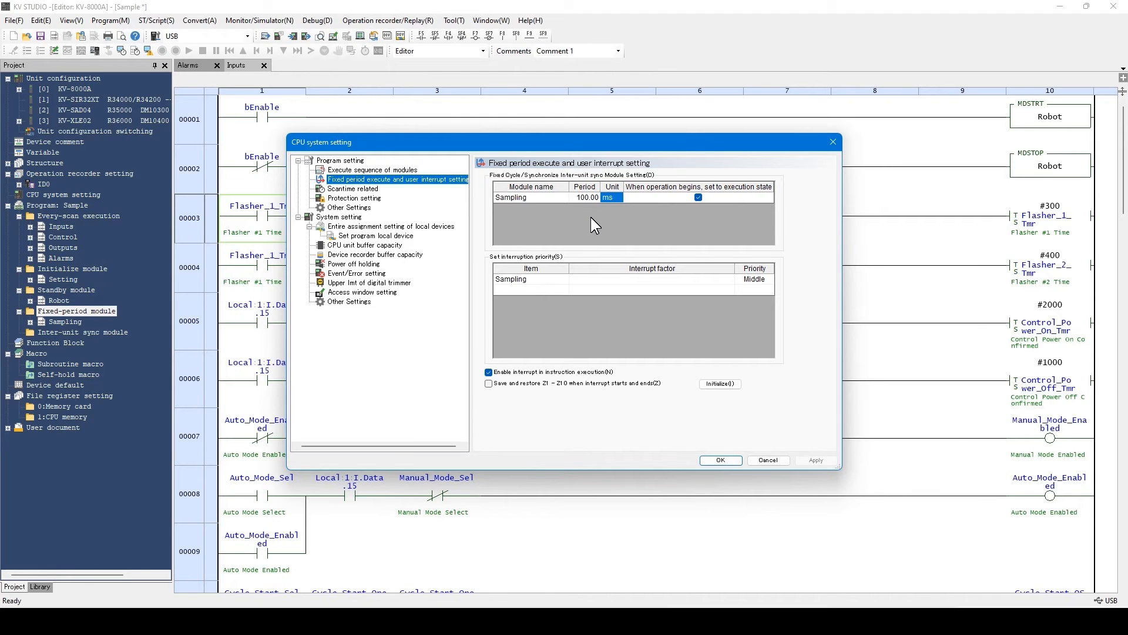
mouse_move(716, 393)
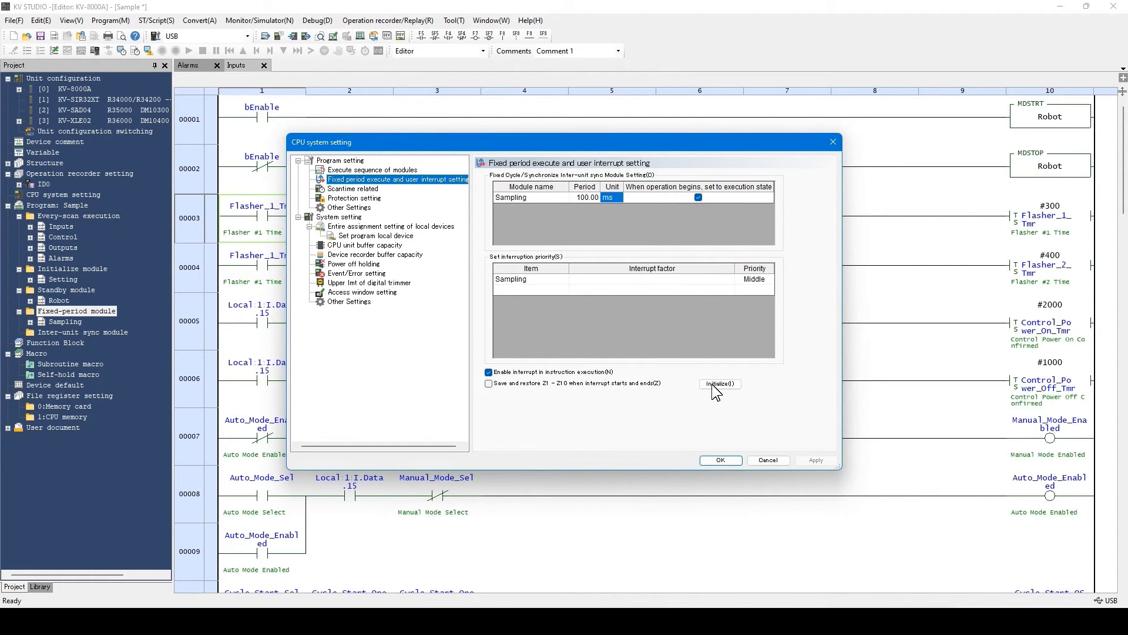
click(720, 460)
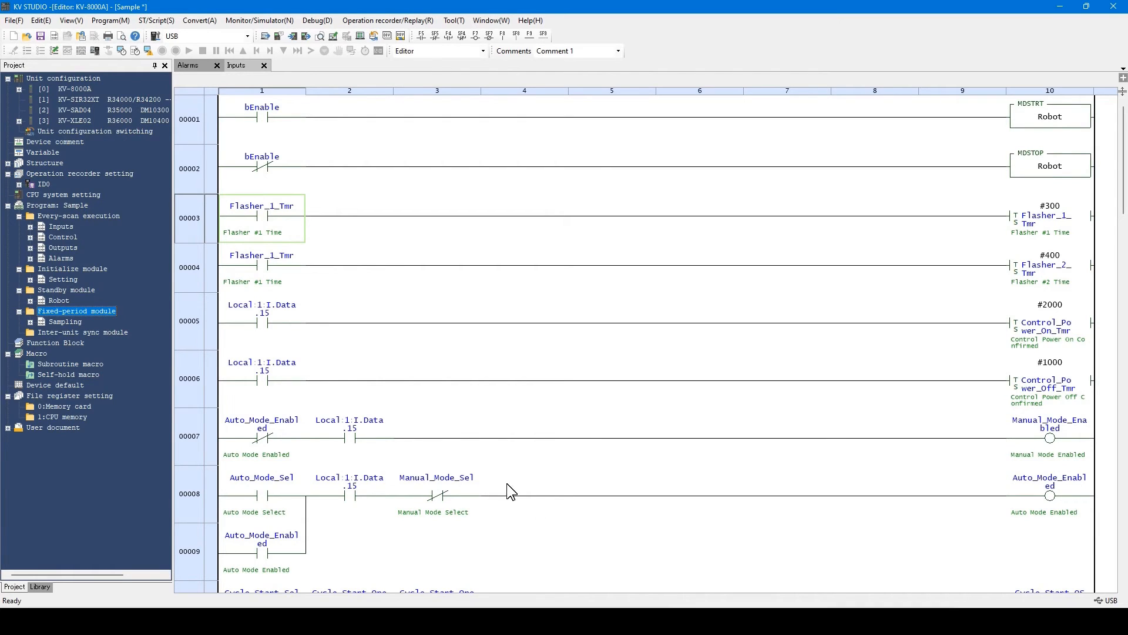
click(31, 236)
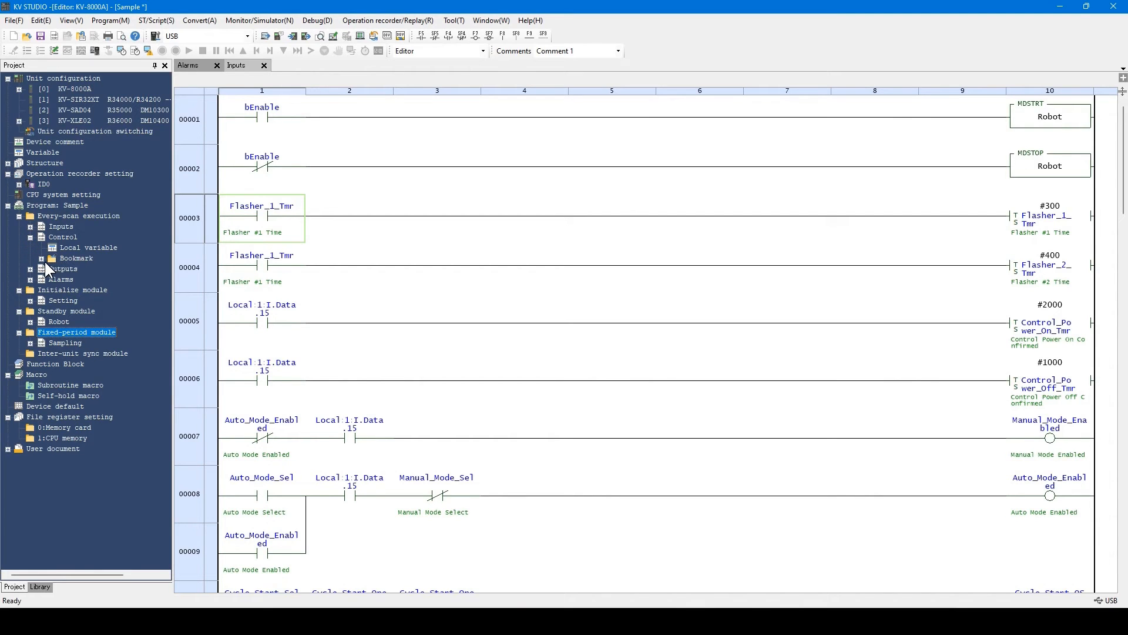
Step: Expand Control's bookmarks, open MainRoutine, and jump via Conveyor to Message_Control
click(42, 257)
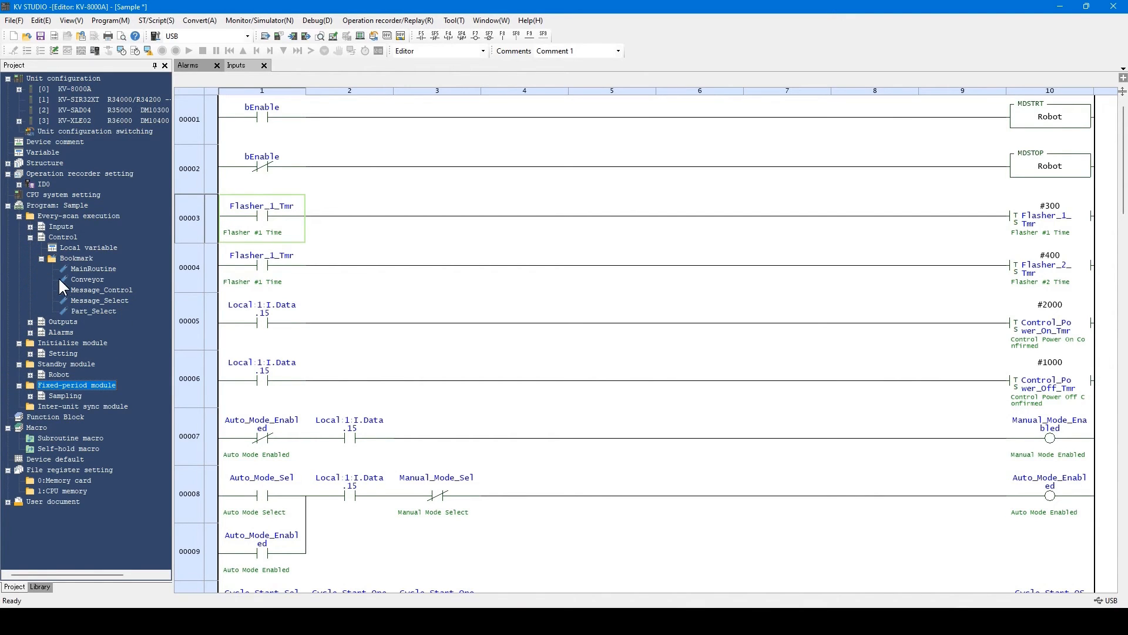
mouse_move(95, 293)
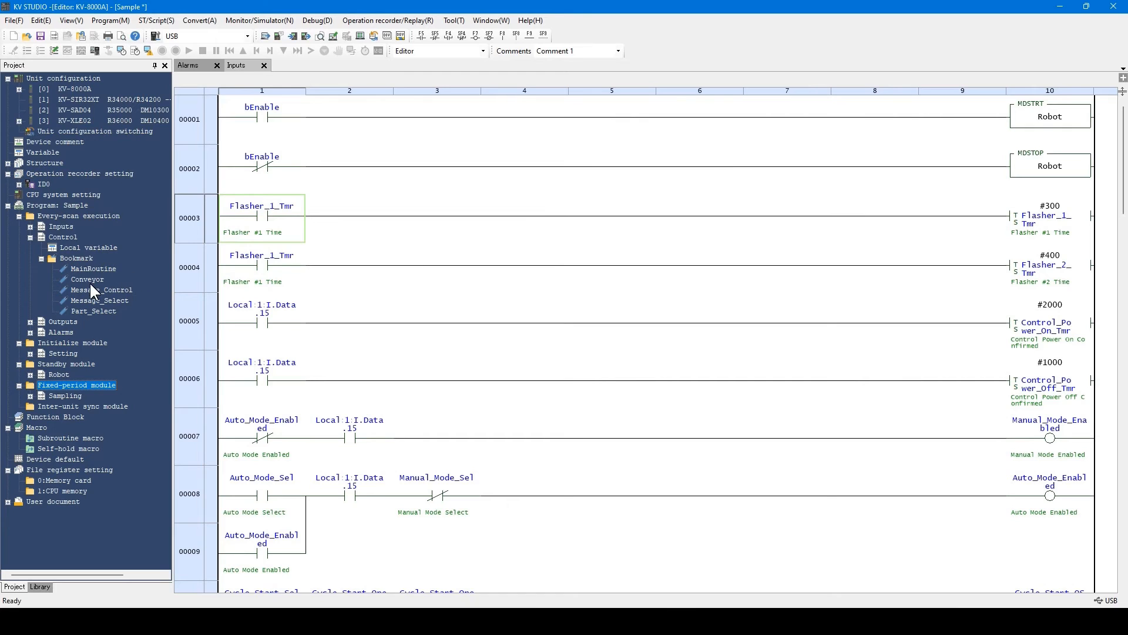
double_click(93, 268)
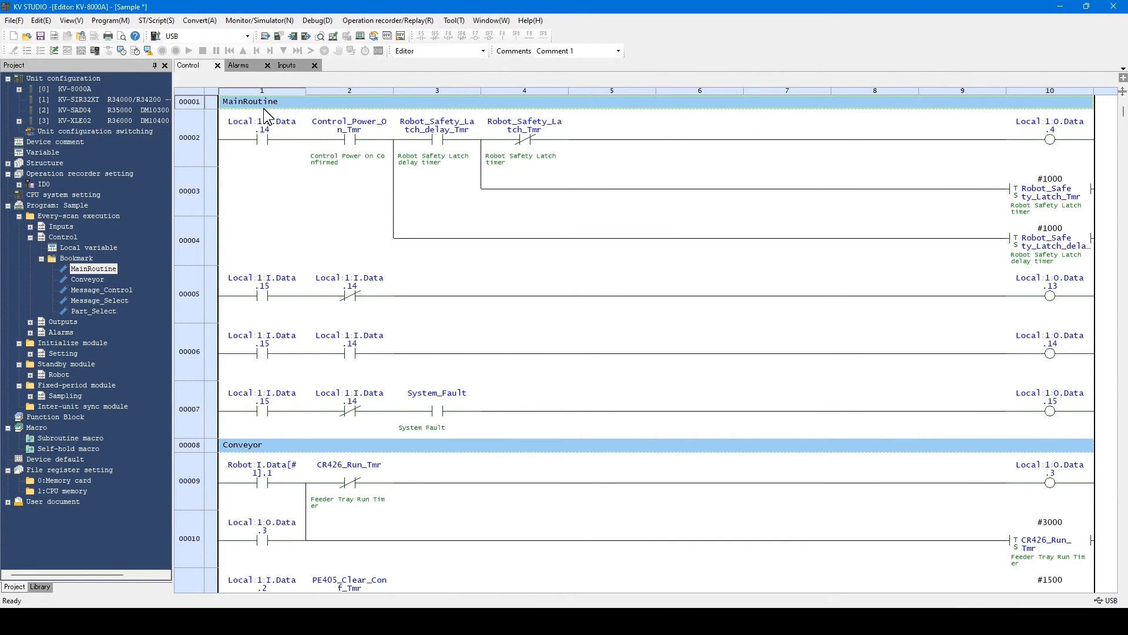
mouse_move(518, 104)
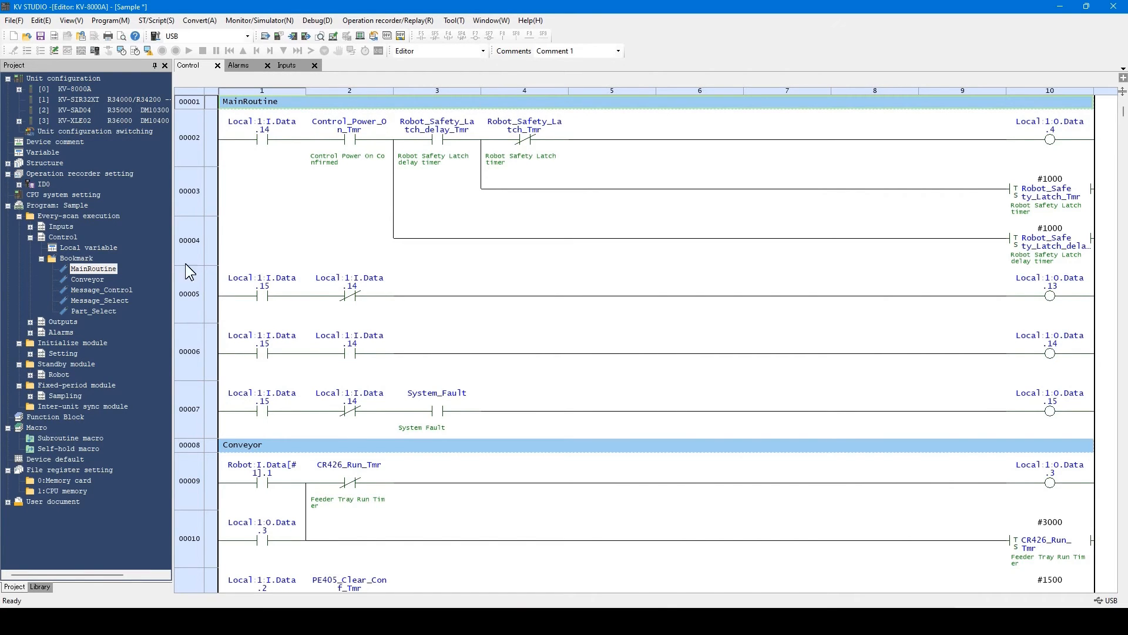
mouse_move(107, 289)
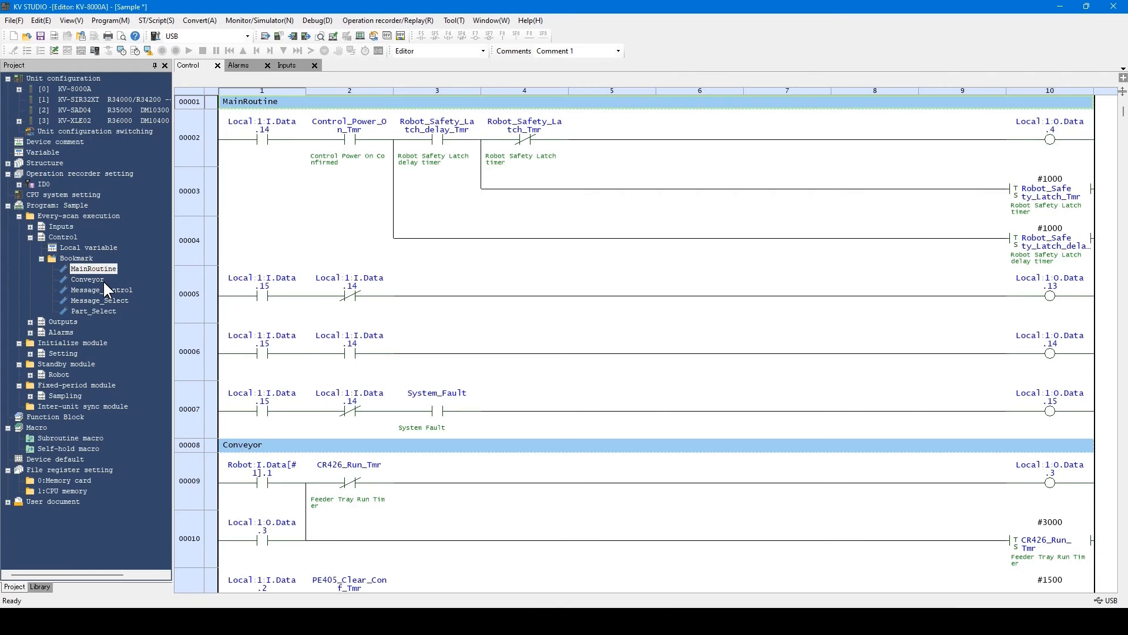
click(87, 279)
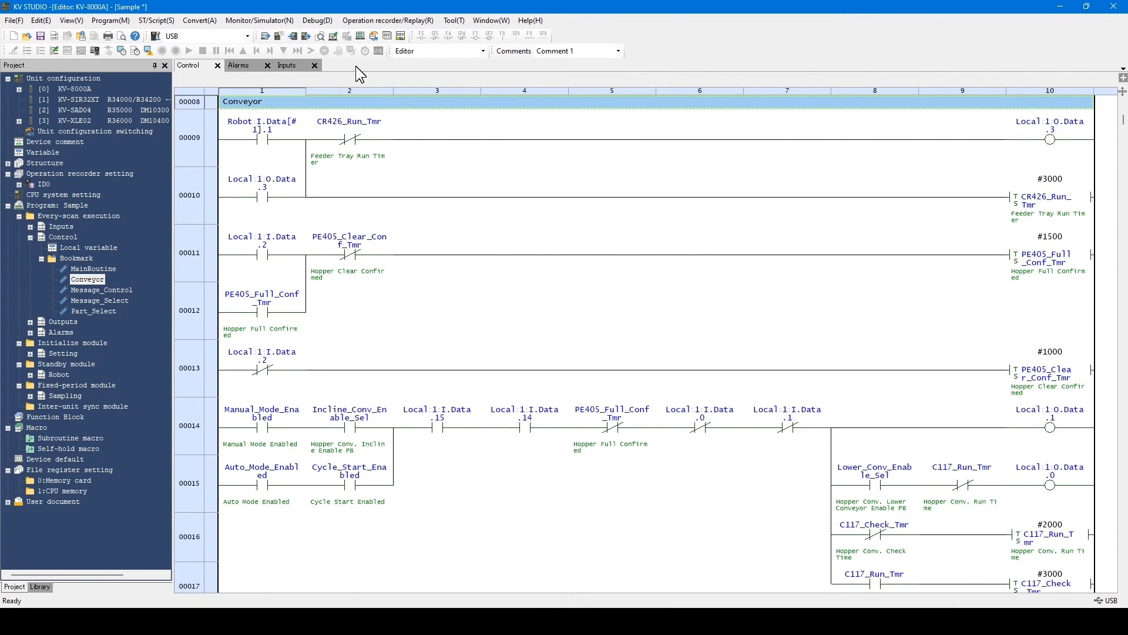
mouse_move(236, 298)
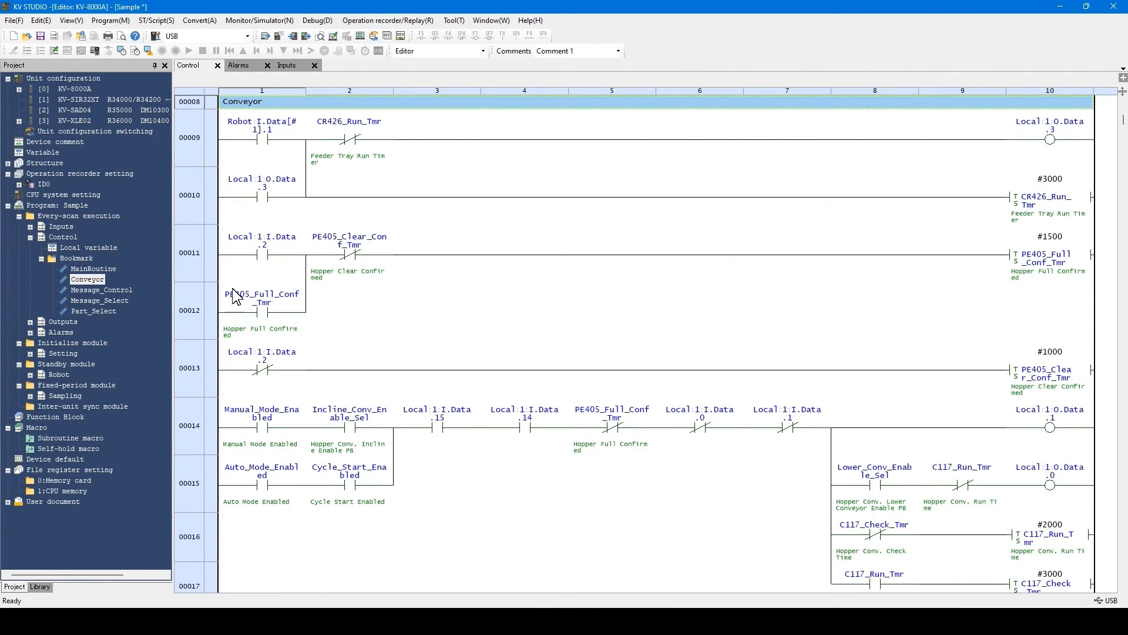
click(101, 289)
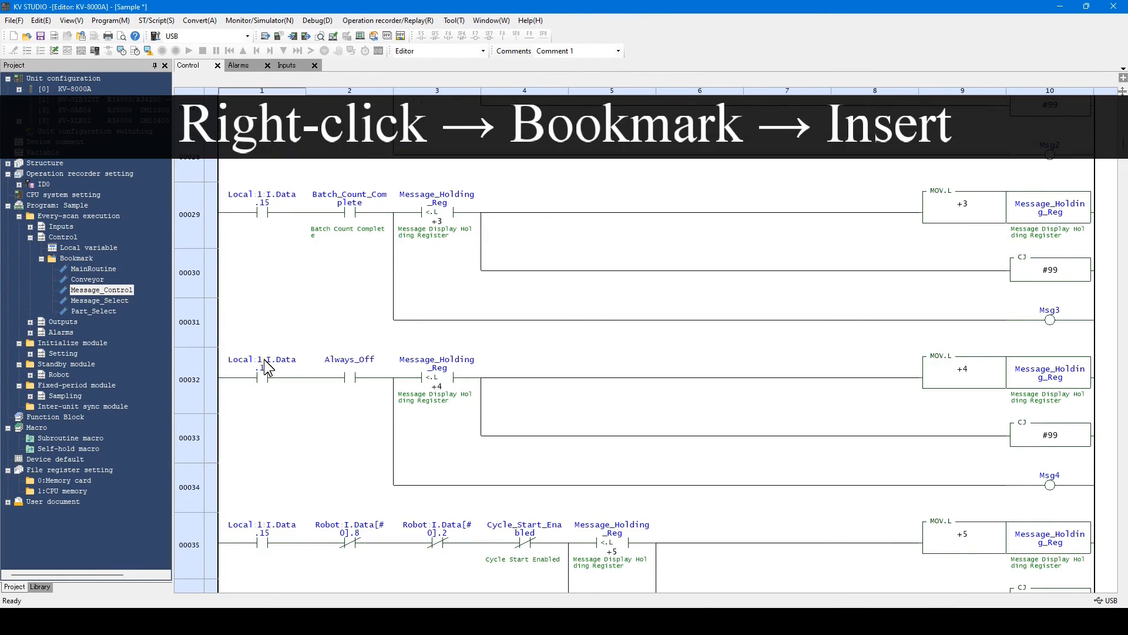
Step: Insert a bookmark named Press at rung 32 and select it in the tree
right_click(267, 367)
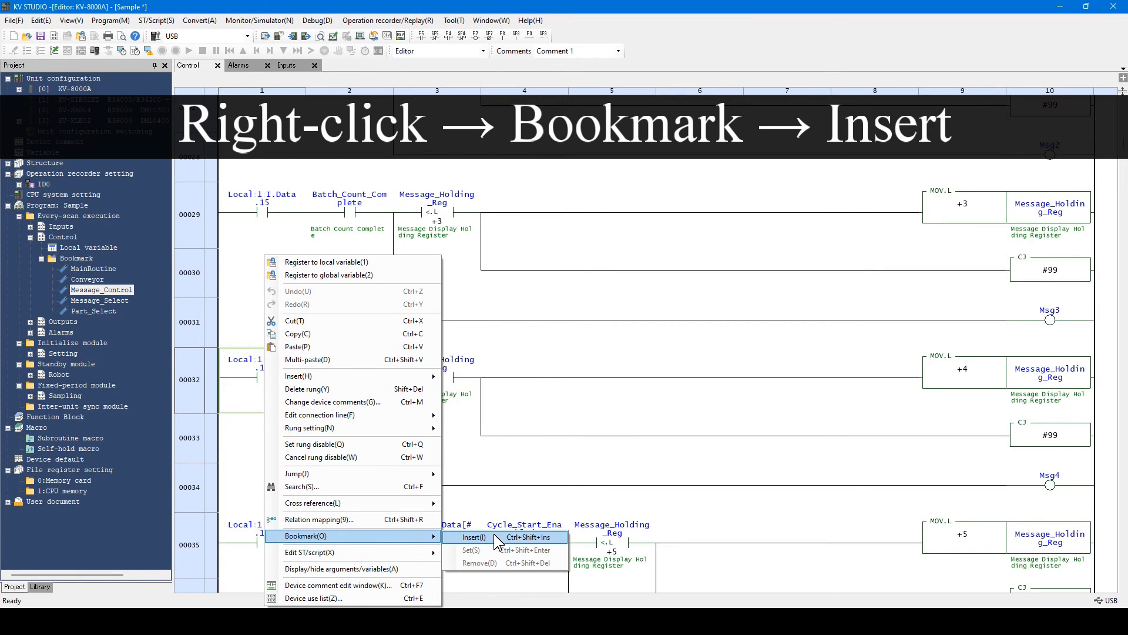
click(474, 538)
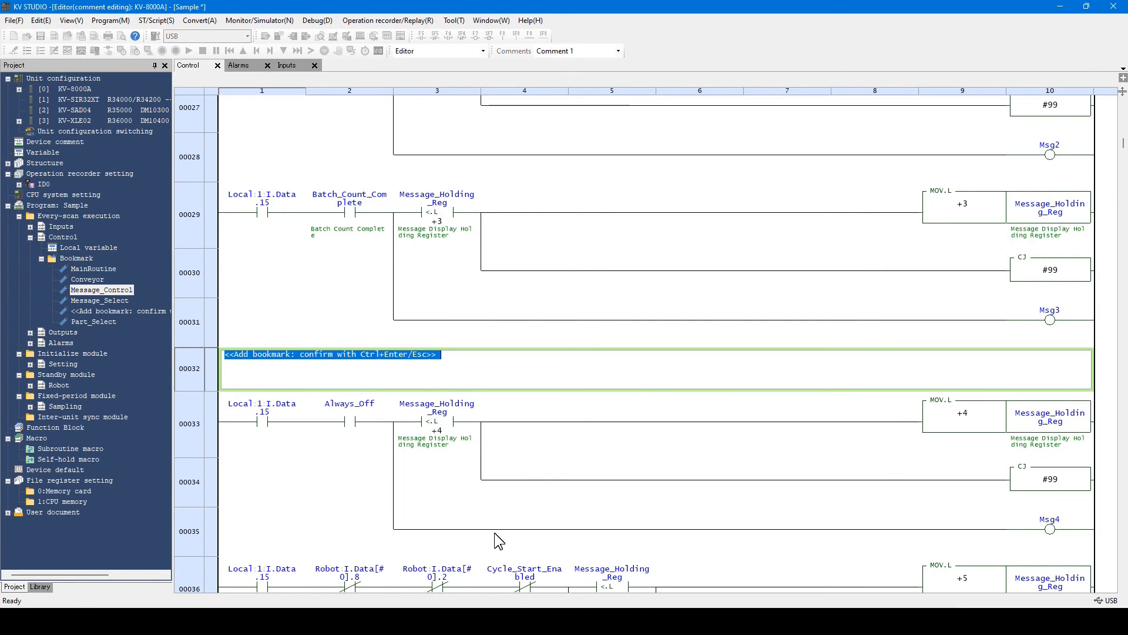
text(Press)
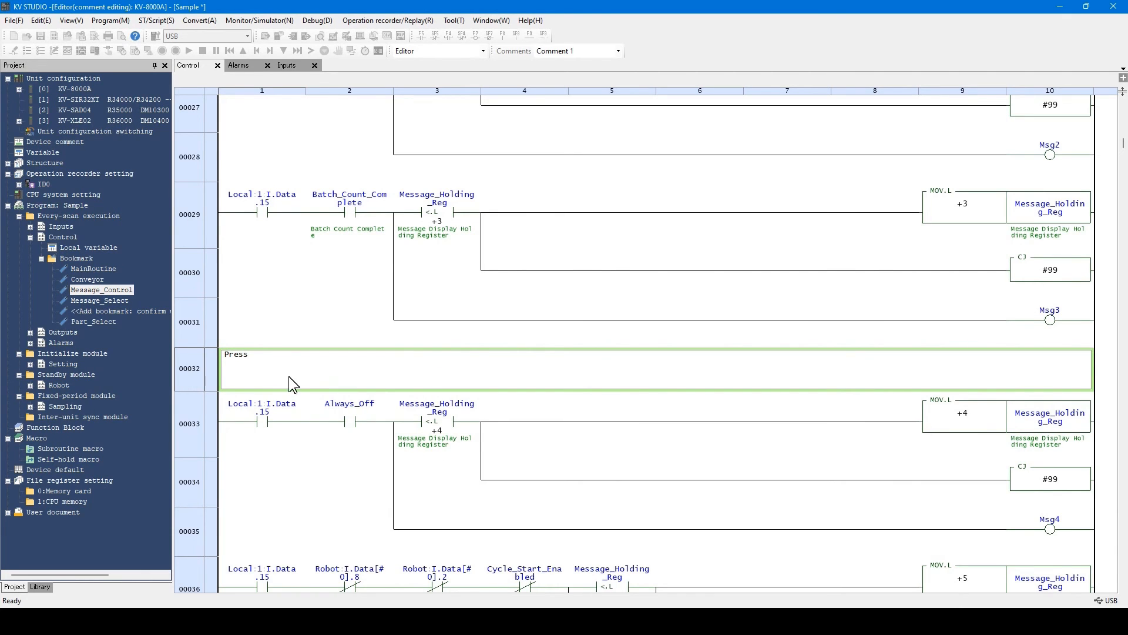
mouse_move(292, 329)
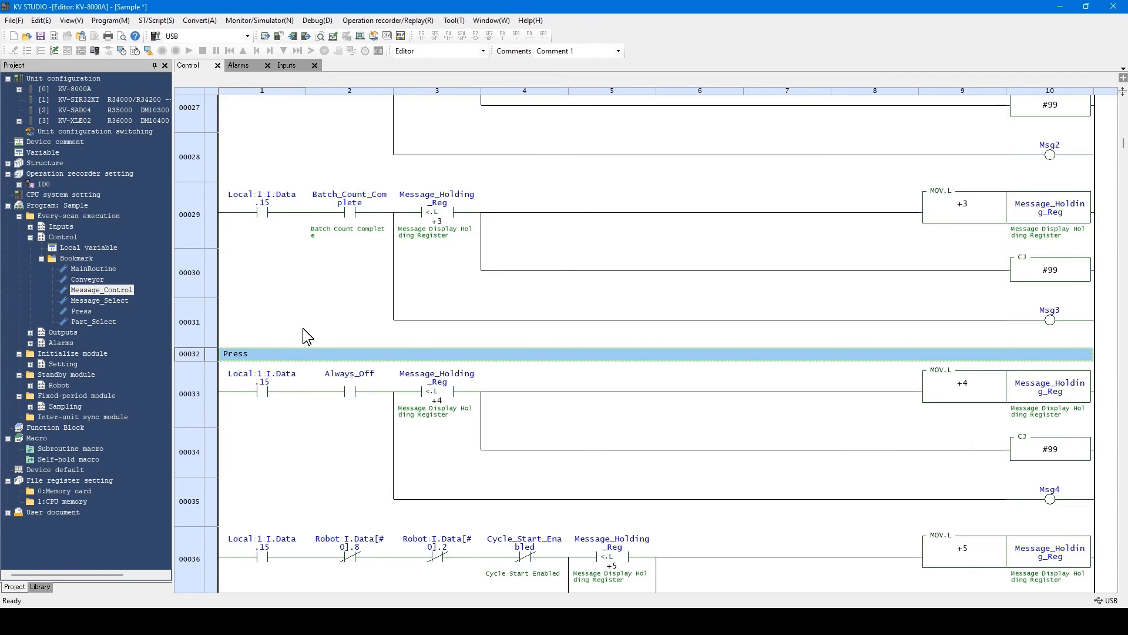
mouse_move(90, 321)
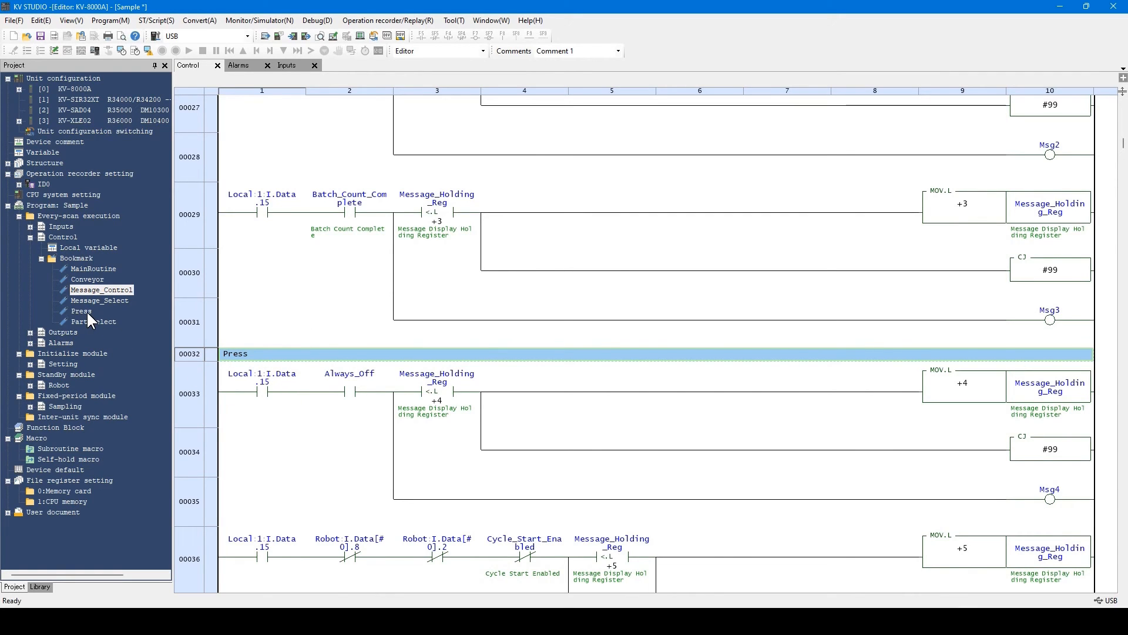
click(81, 311)
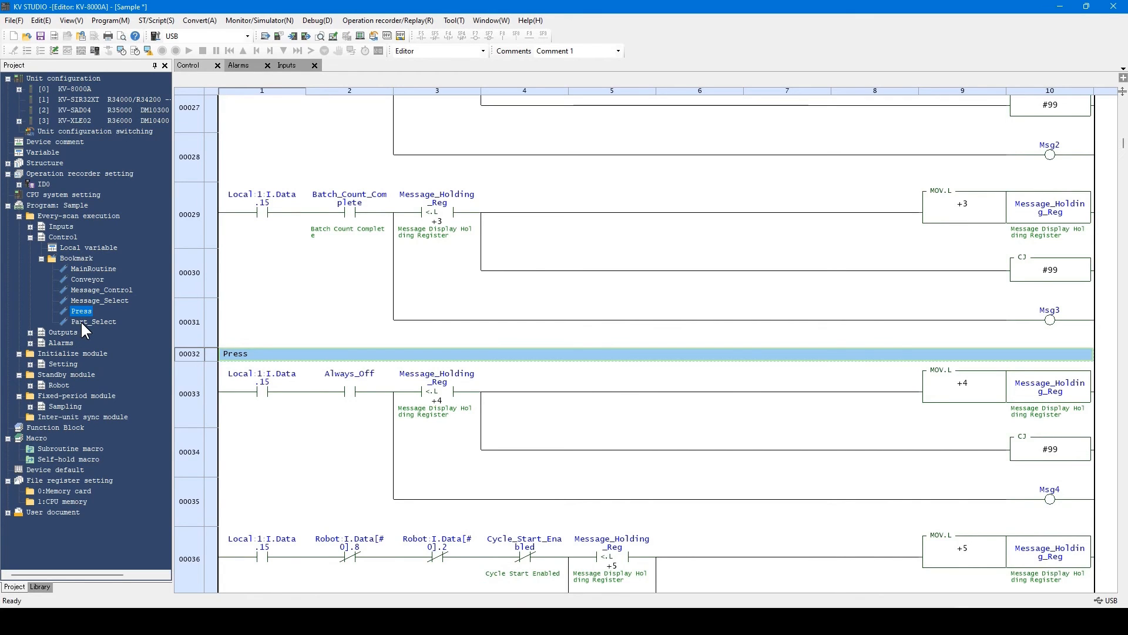
mouse_move(85, 326)
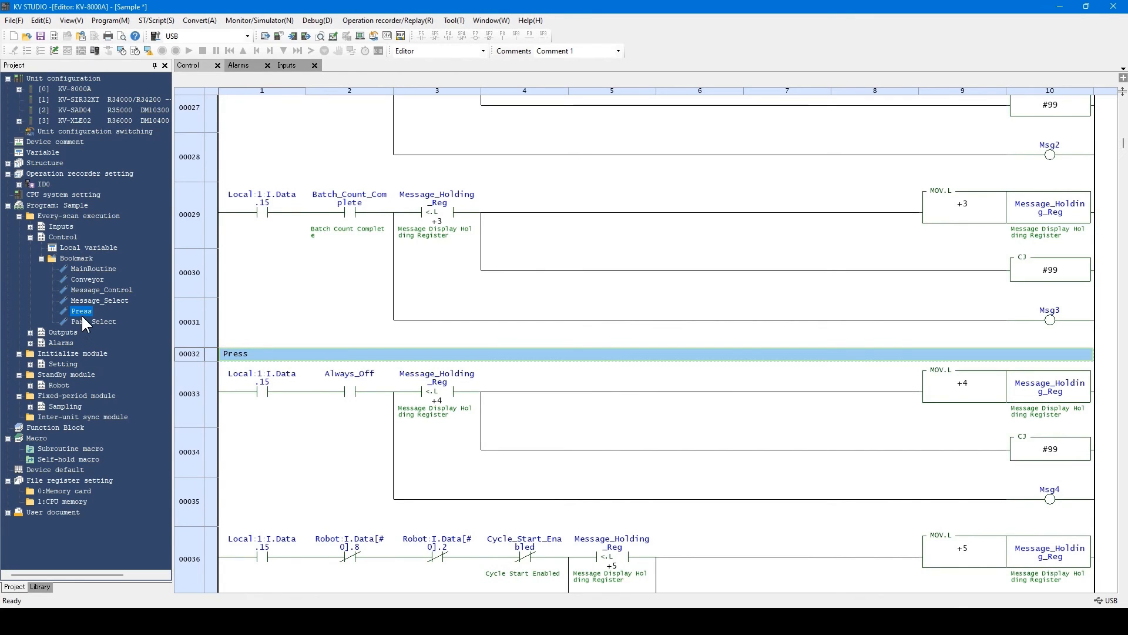
Step: Copy the Press bookmark range and scroll through the highlighted rungs from rung 32
right_click(81, 310)
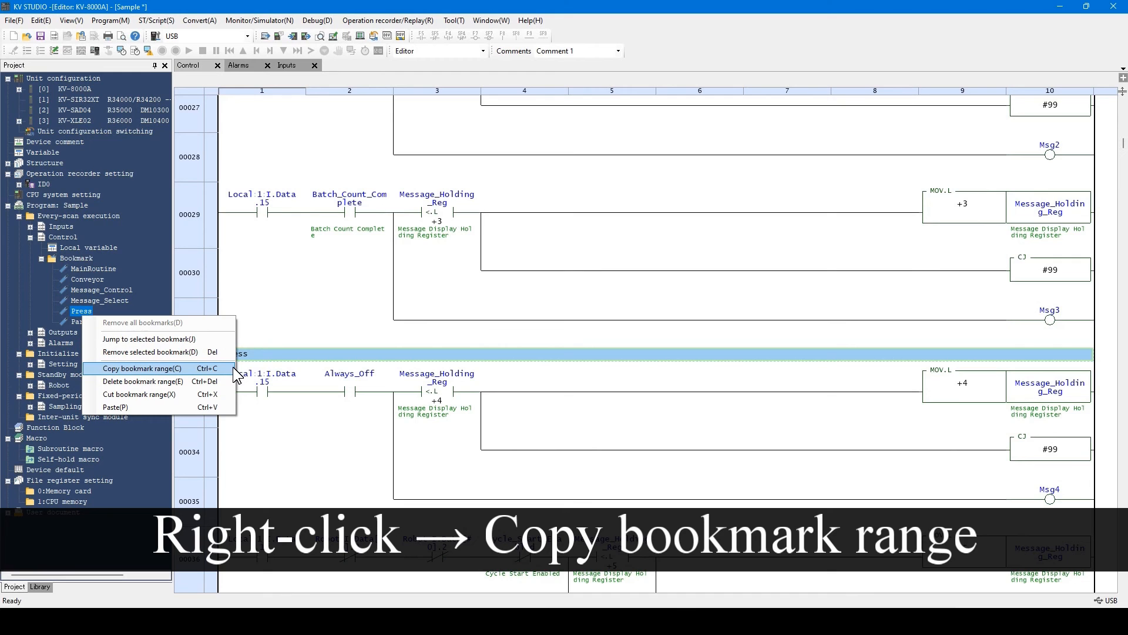
click(134, 368)
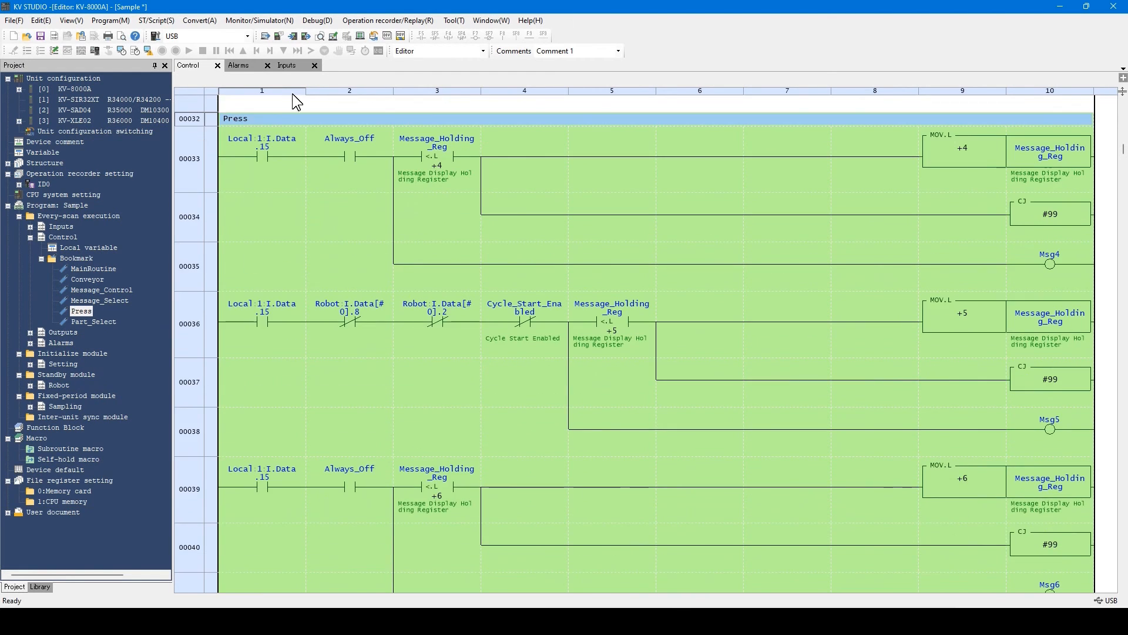
scroll(down, 3)
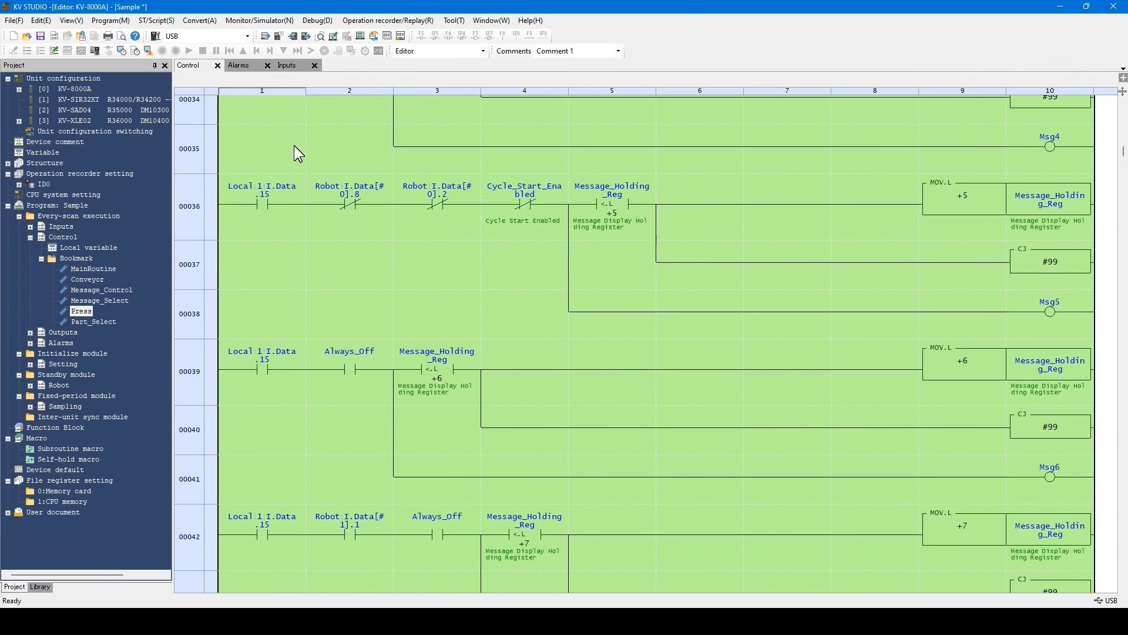
scroll(down, 3)
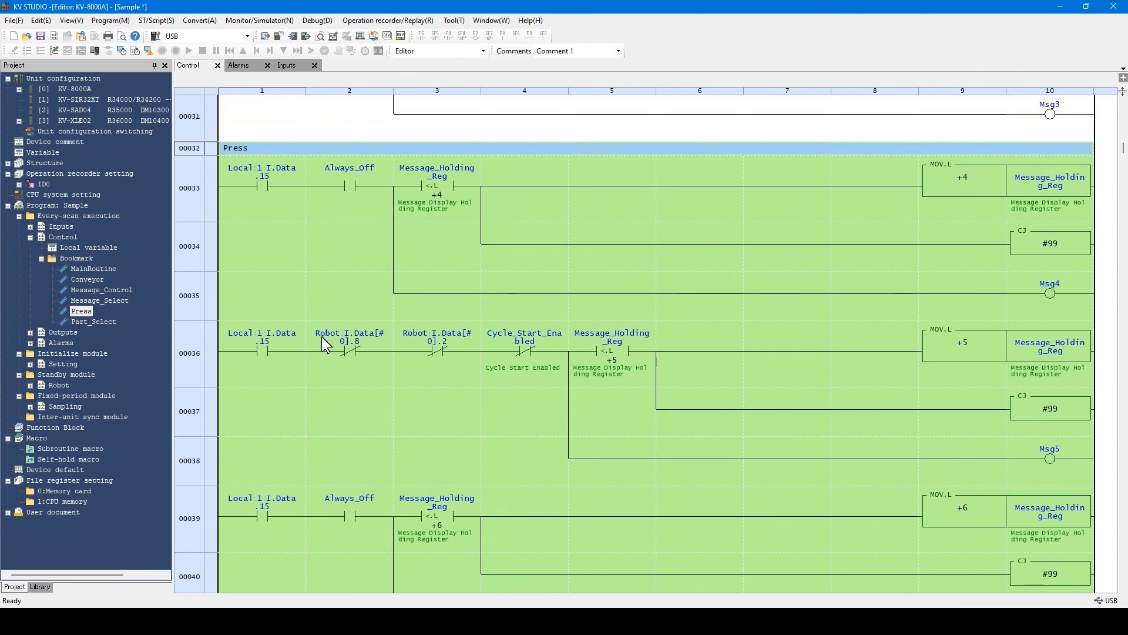
scroll(down, 3)
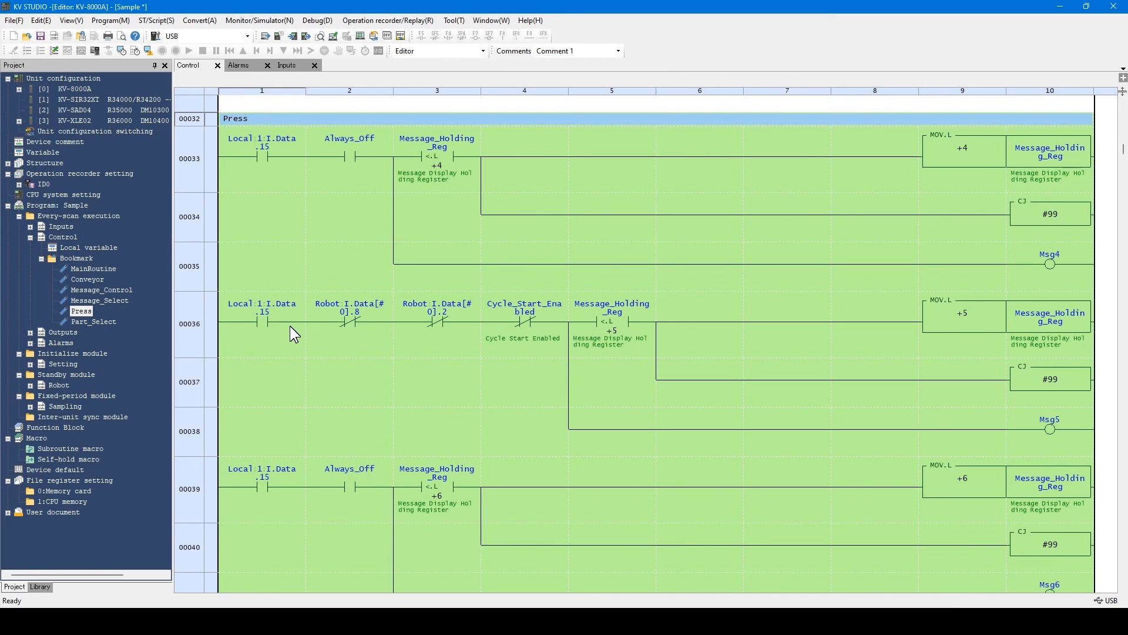
mouse_move(322, 505)
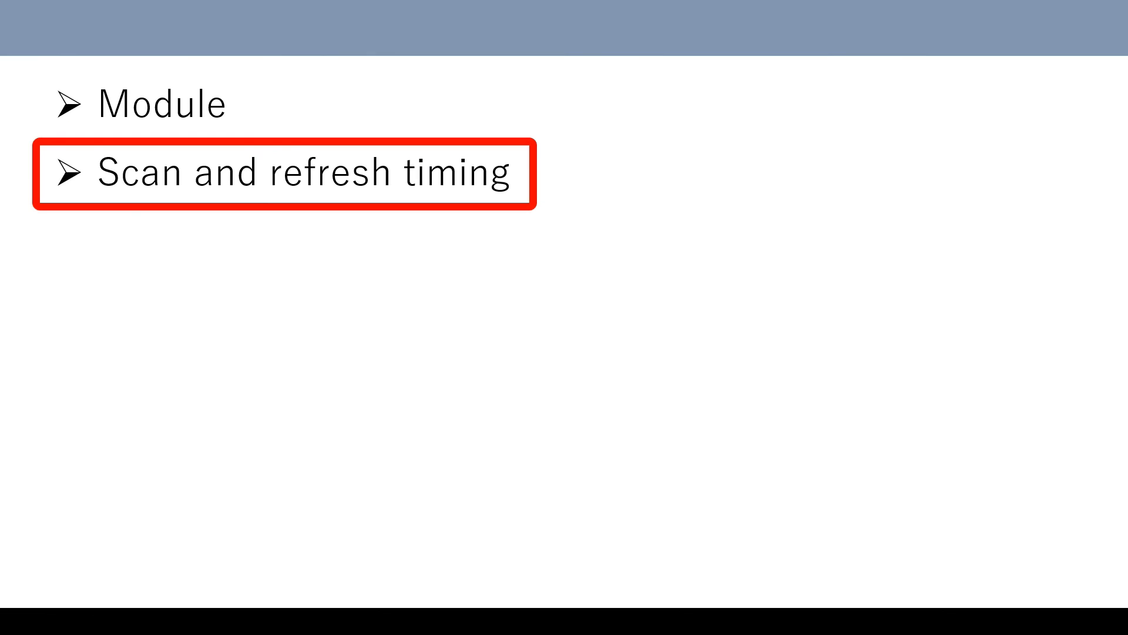
Step: Advance the slideshow to the Scan and refreshing scan-order diagram
key(Right)
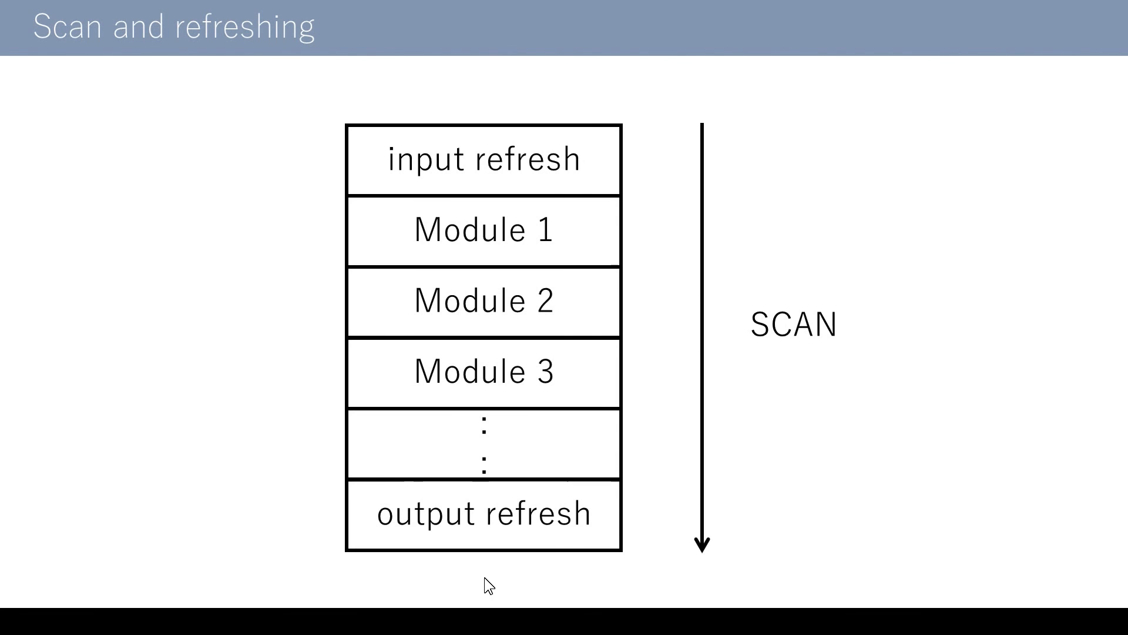